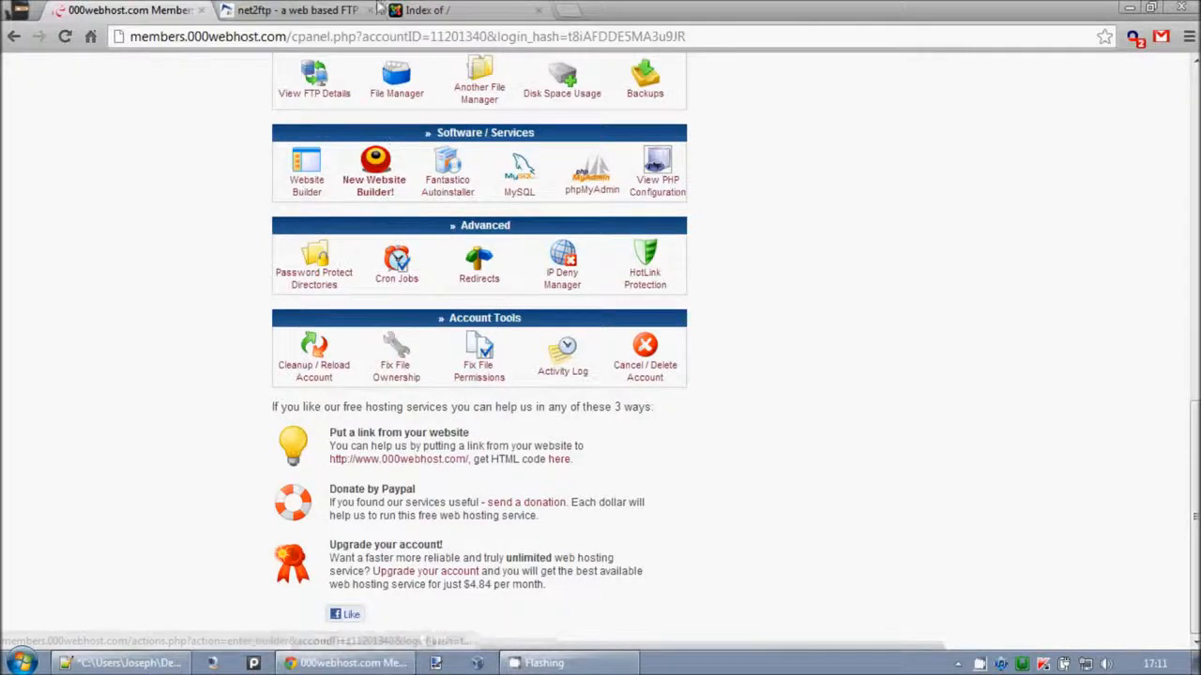
- Check the live site's listing, then enter public_html to see the site's PHP scripts and folders
click(427, 12)
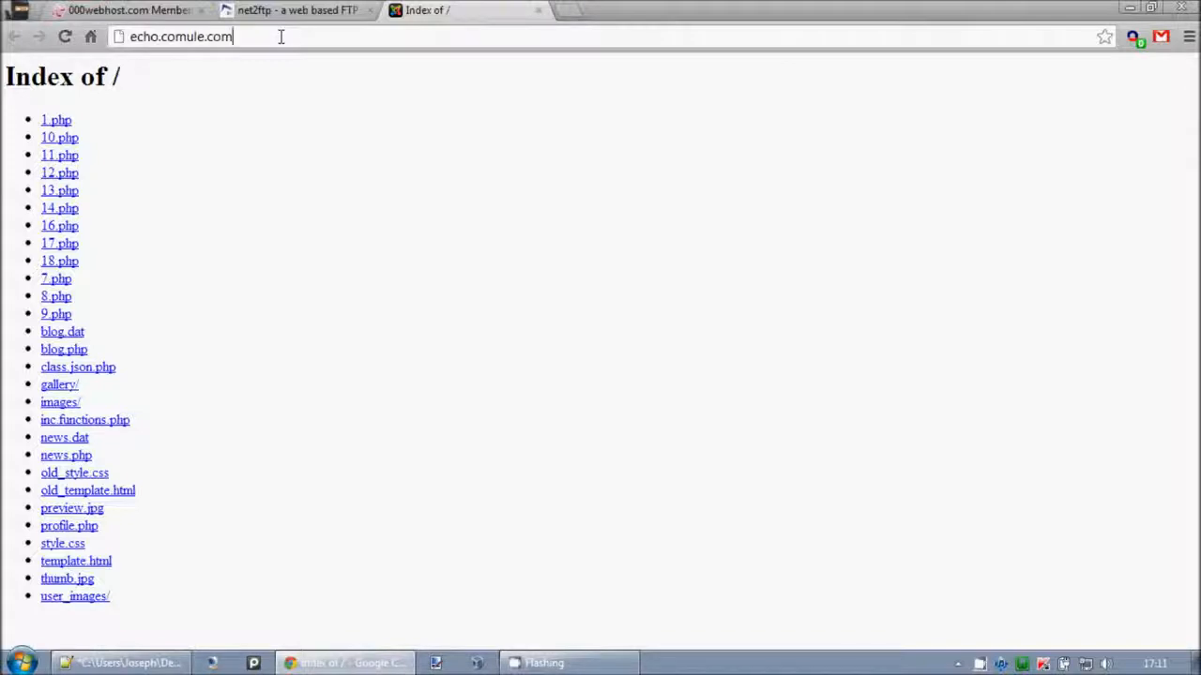
click(127, 11)
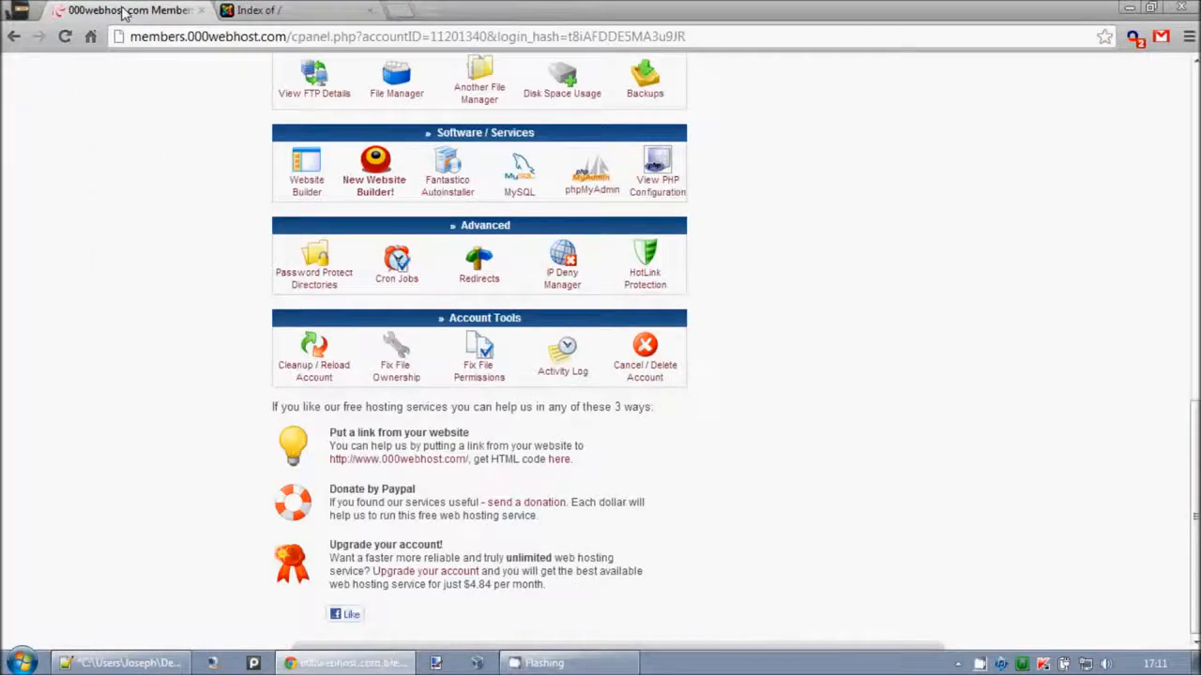
scroll(up, 3)
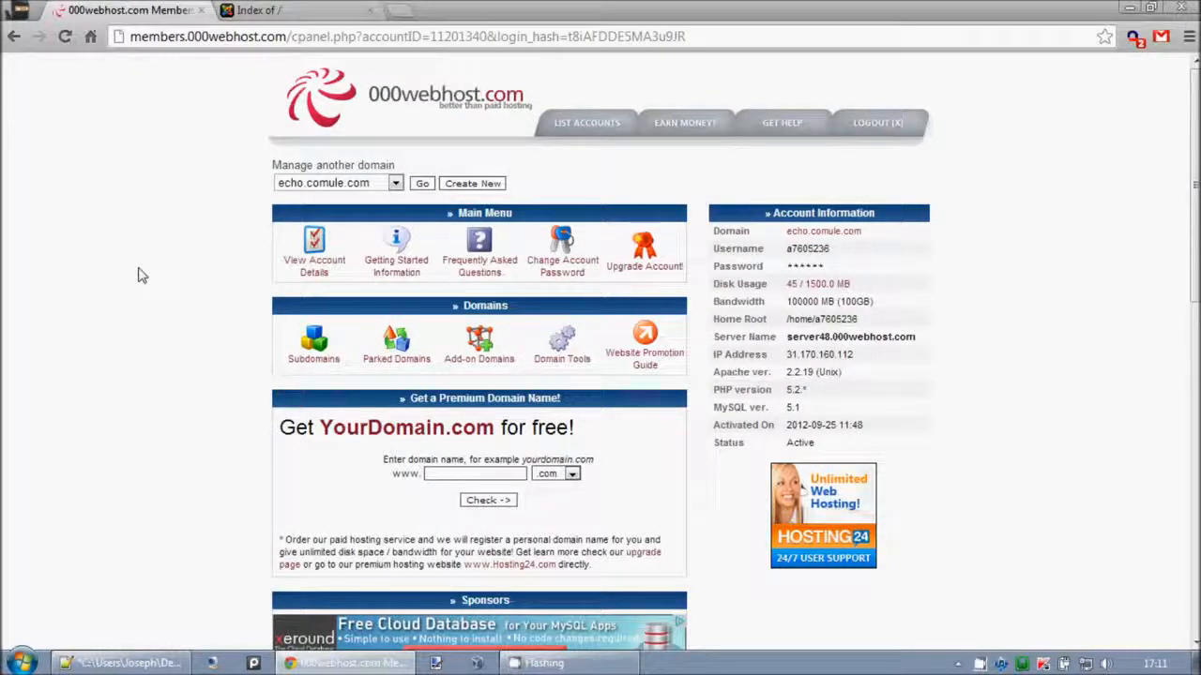
scroll(down, 3)
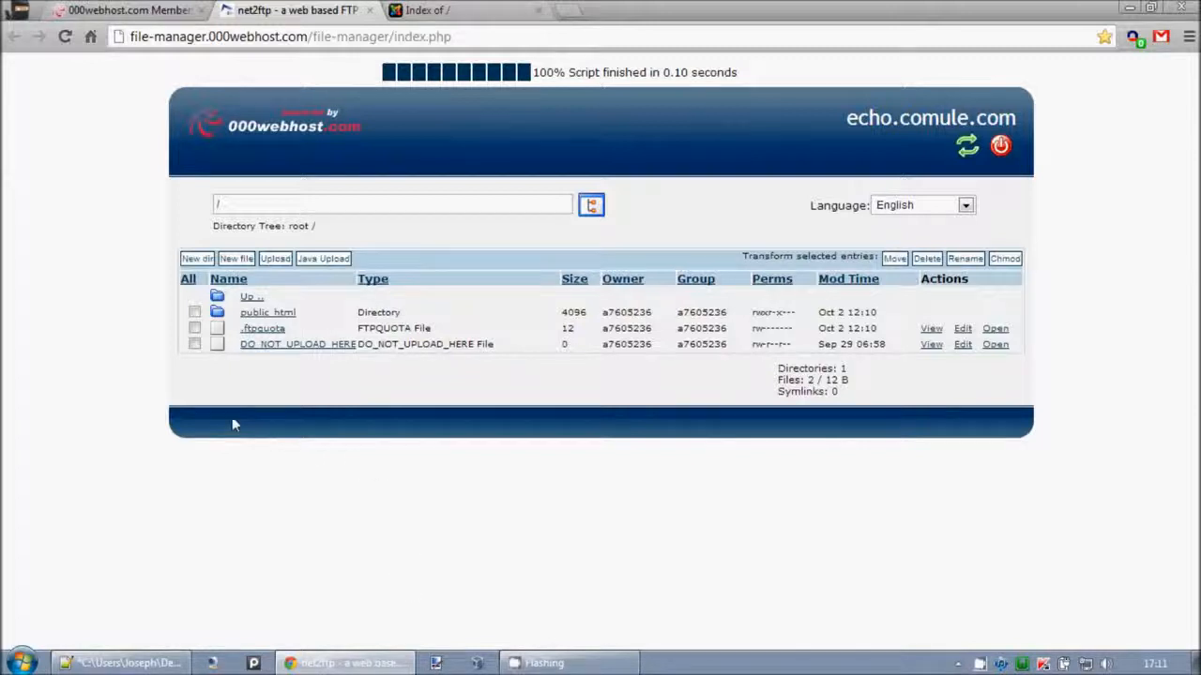
mouse_move(298, 345)
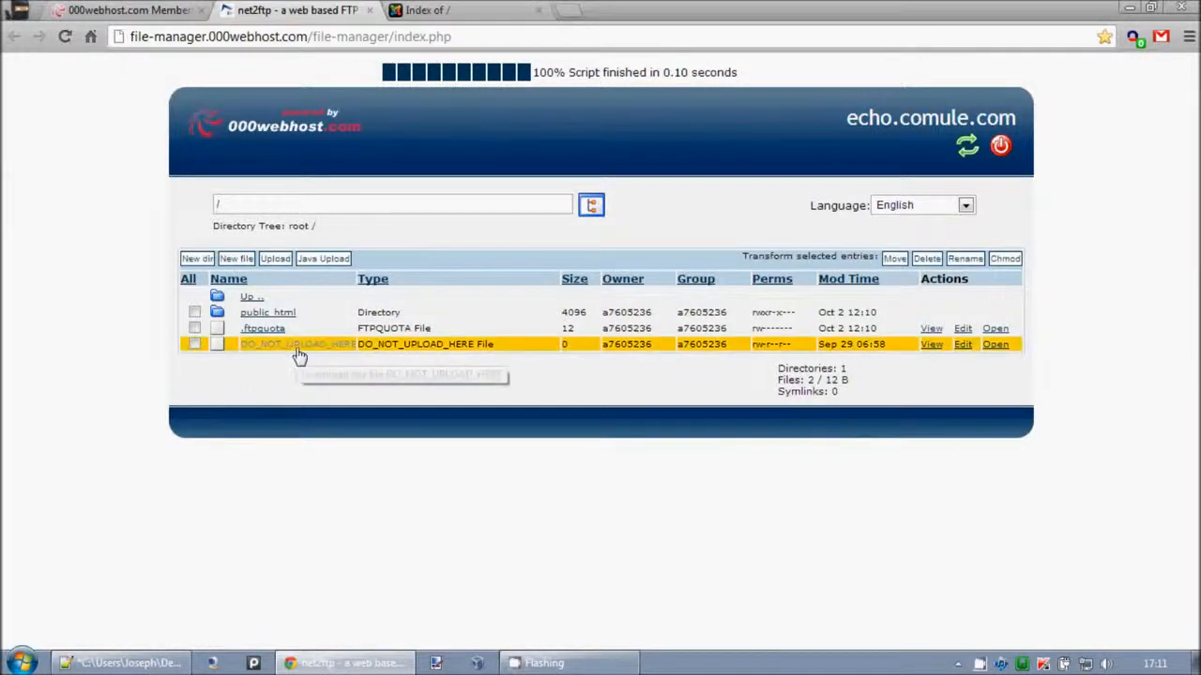
mouse_move(266, 312)
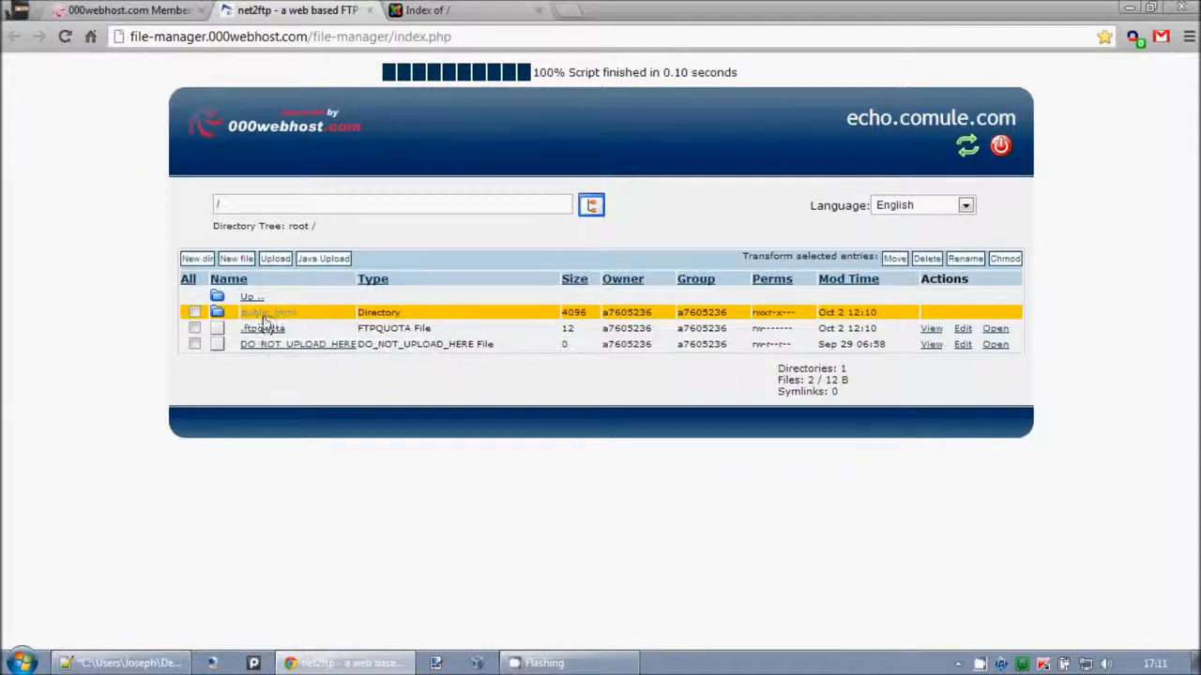
click(266, 312)
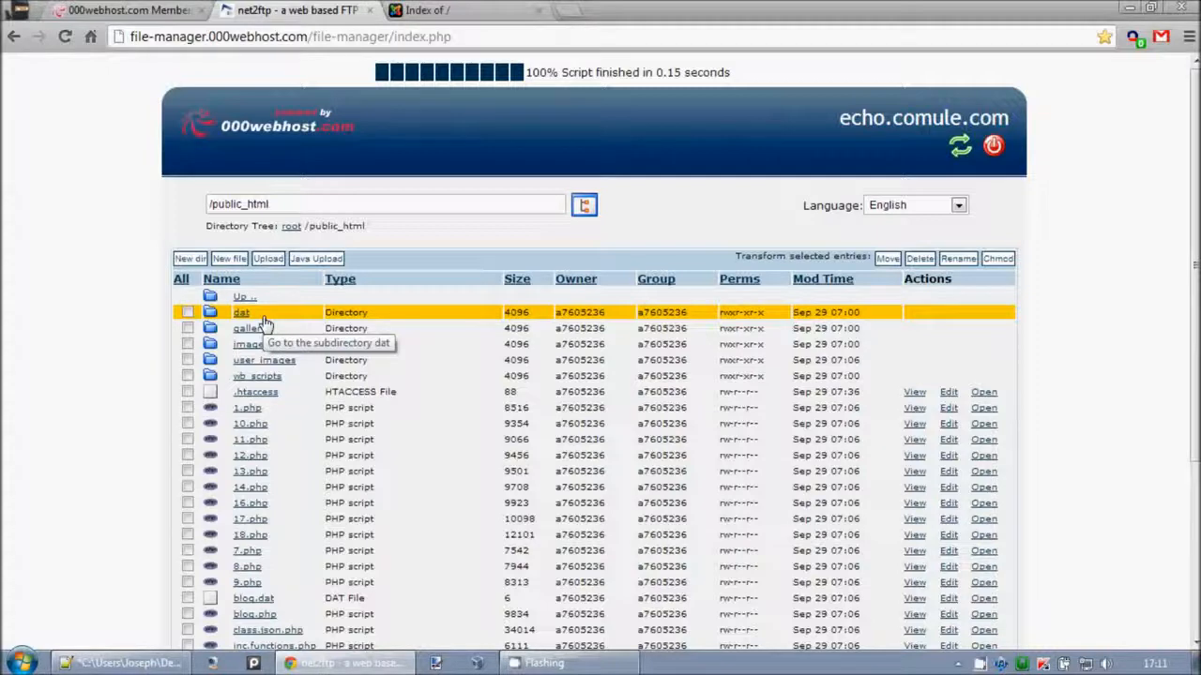
scroll(down, 3)
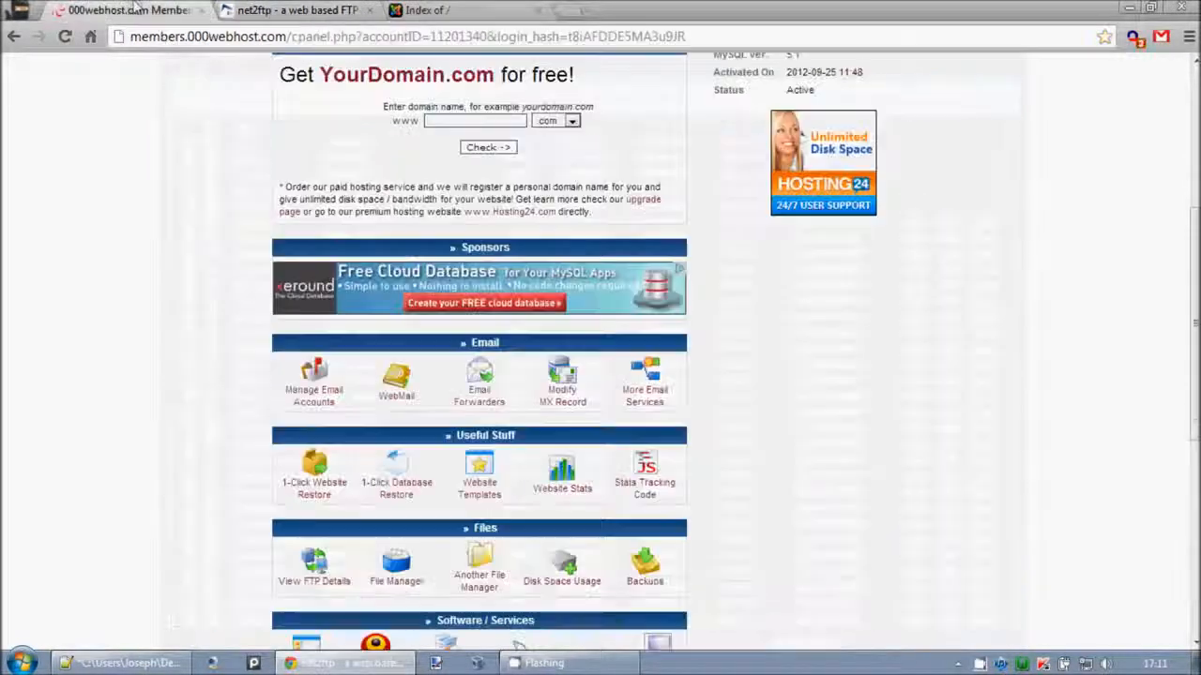
- Minimize Chrome and launch myindex.html from the desktop in the browser
click(121, 664)
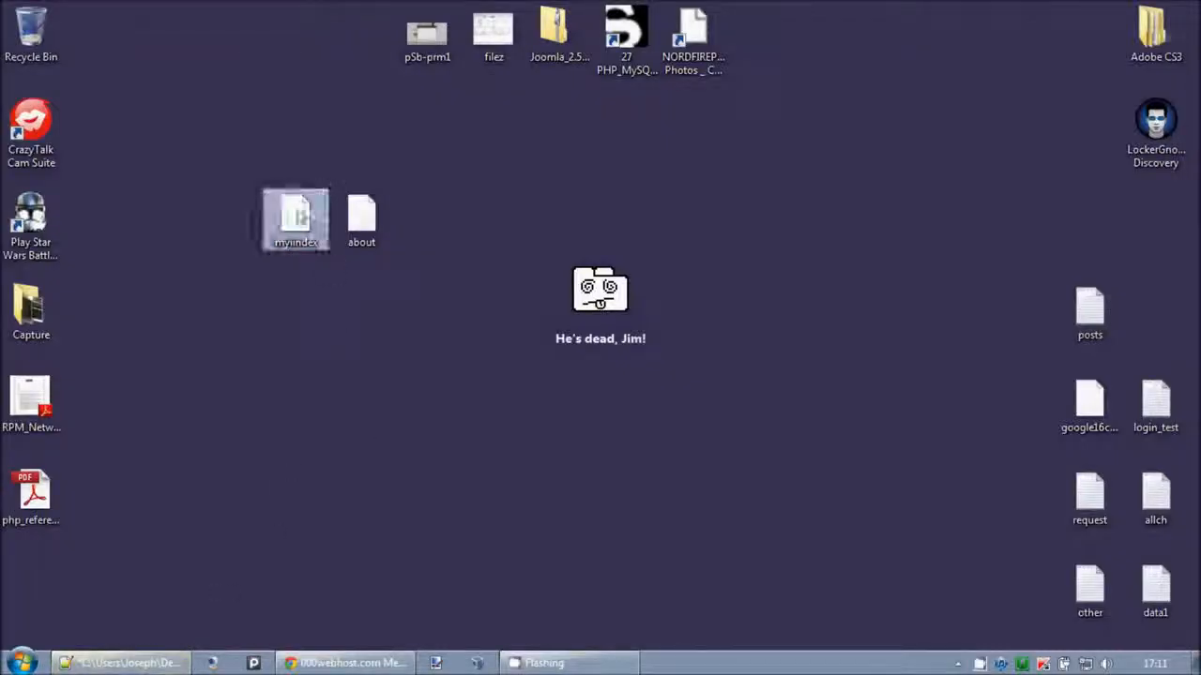
double_click(296, 215)
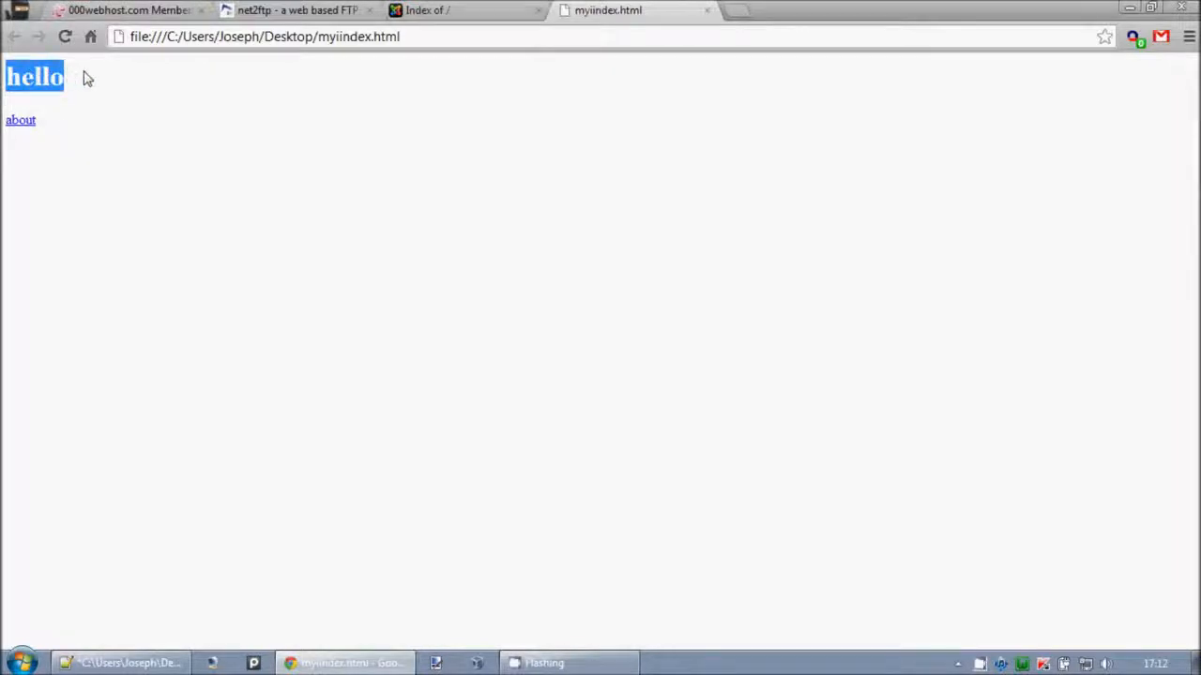
- Follow the local page's About link and return via its Home page link
click(20, 121)
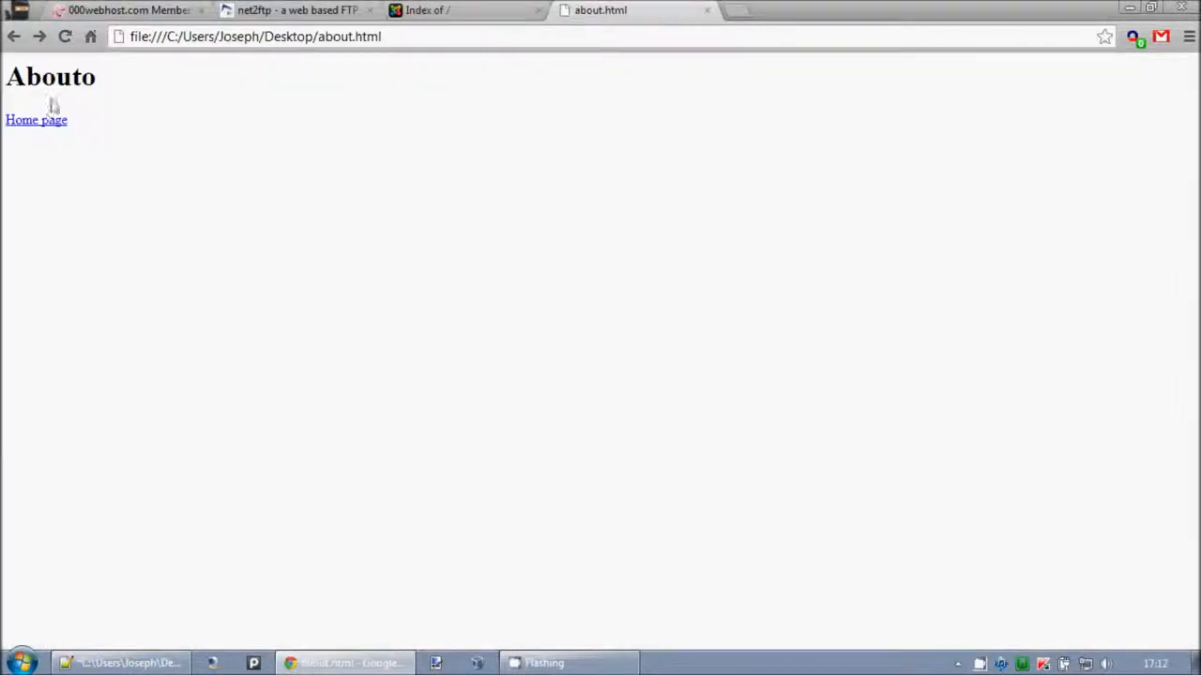
click(36, 120)
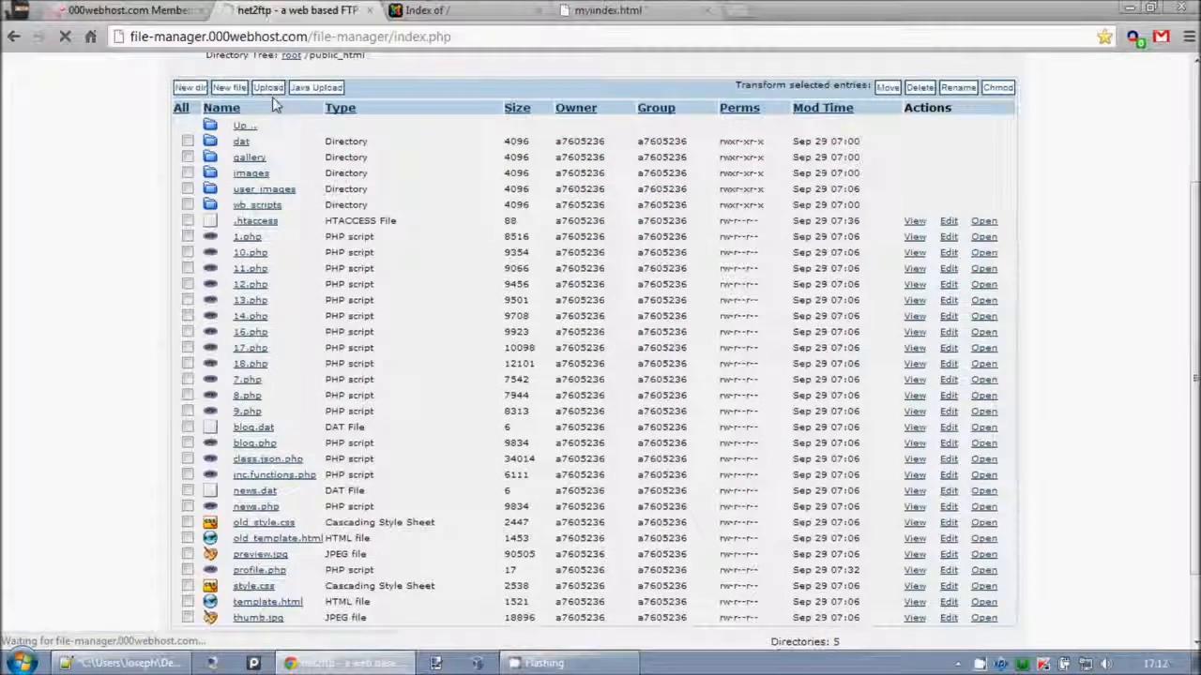
- Attach myindex.html and about.html from the Desktop to the public_html upload form
click(268, 86)
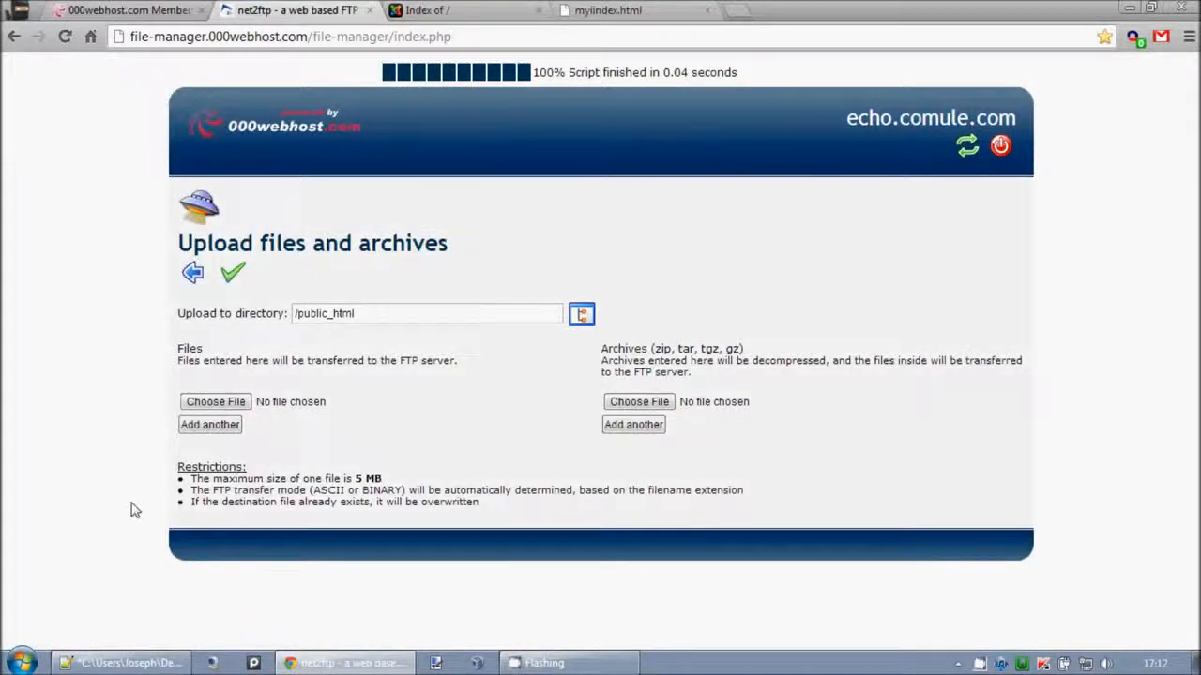
click(214, 402)
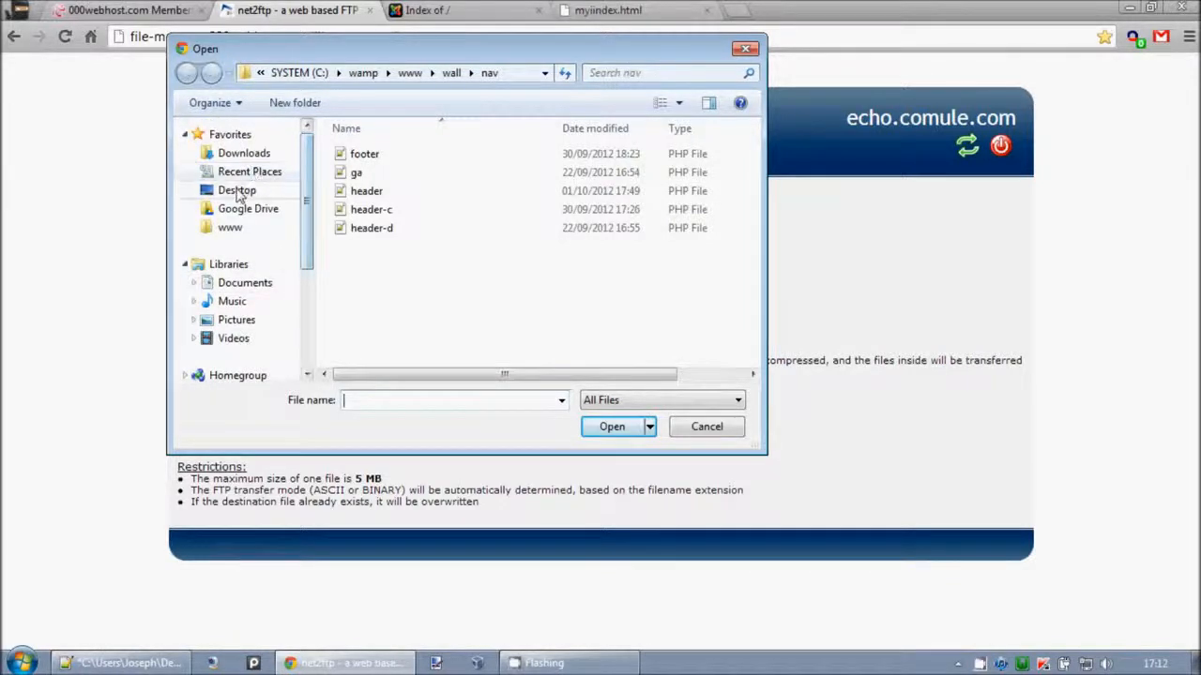
click(236, 190)
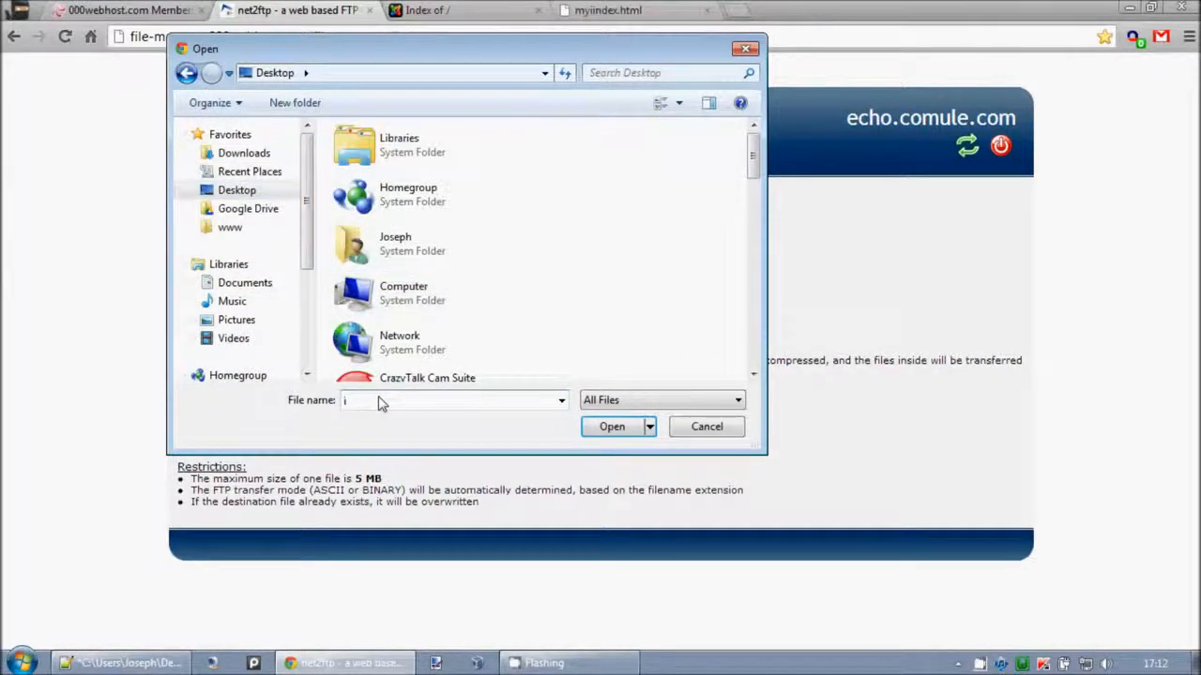
click(612, 428)
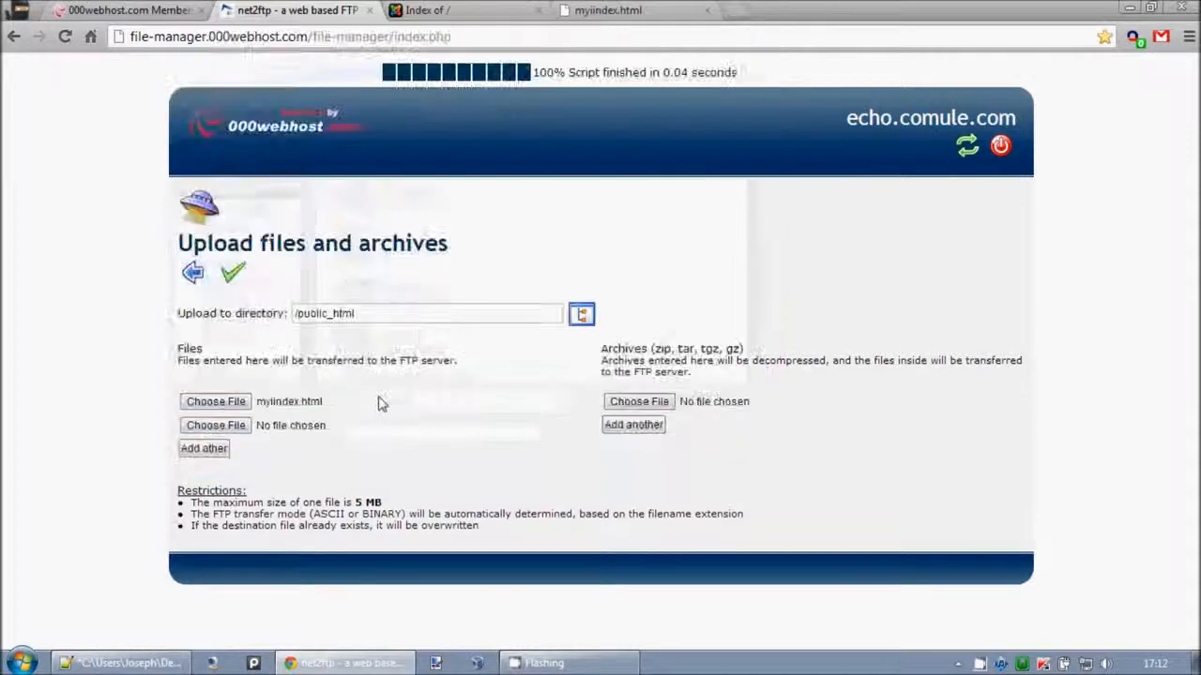
click(214, 424)
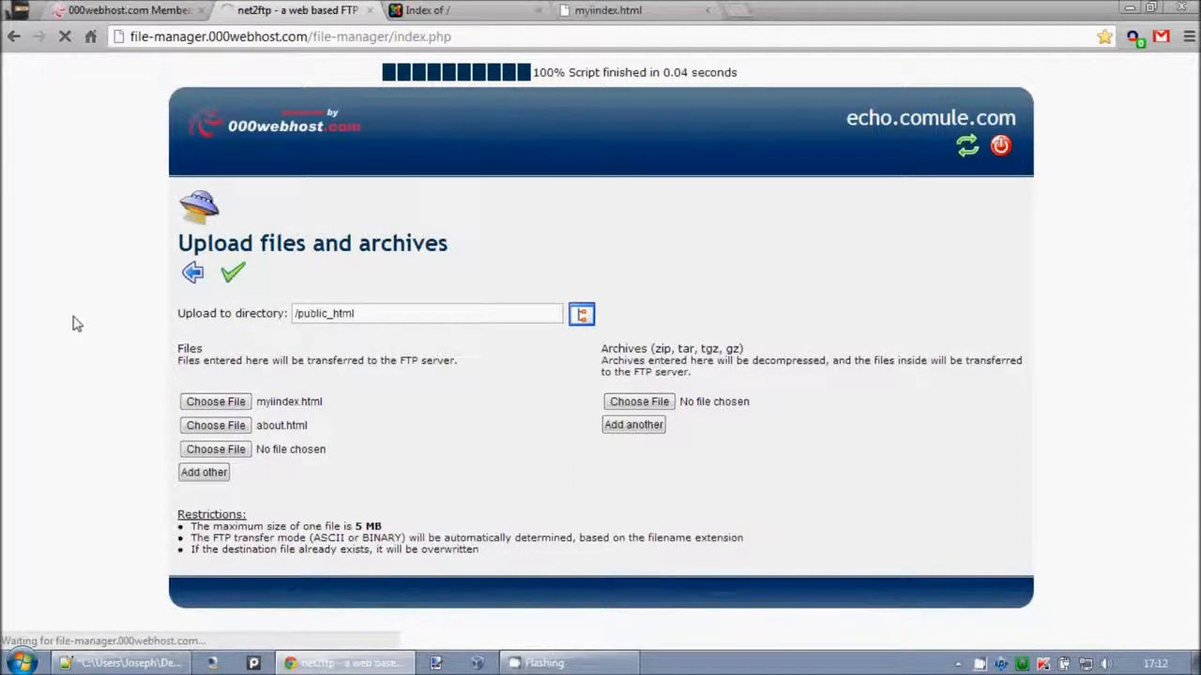
mouse_move(71, 340)
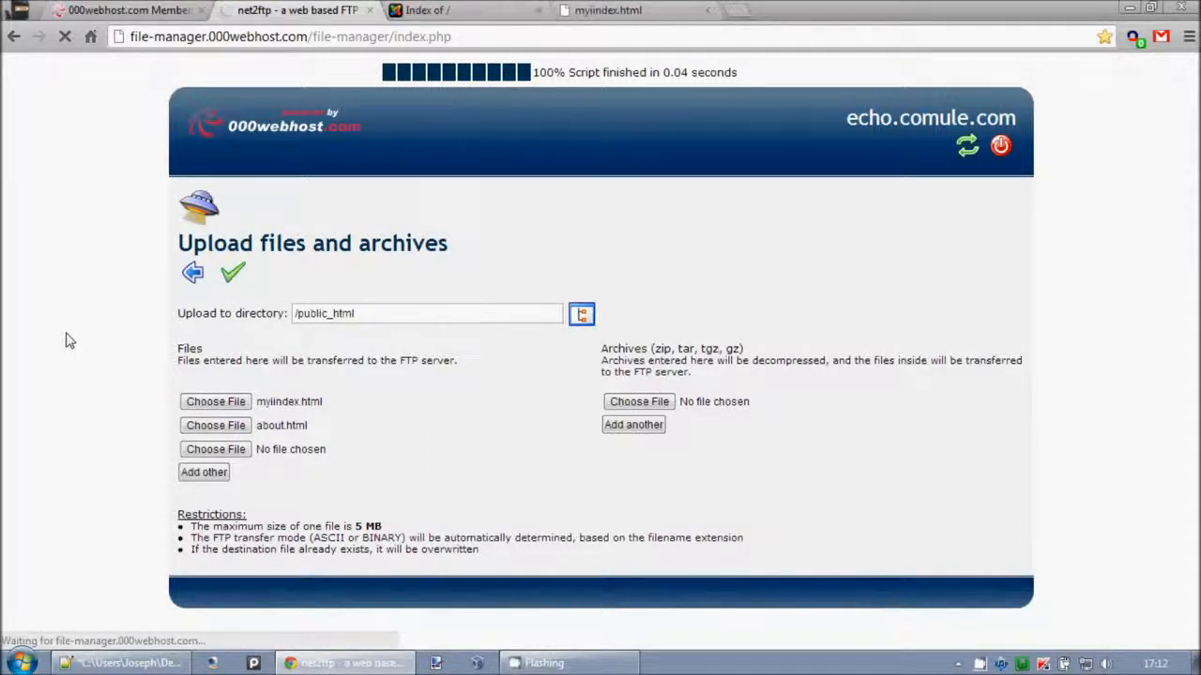
mouse_move(75, 334)
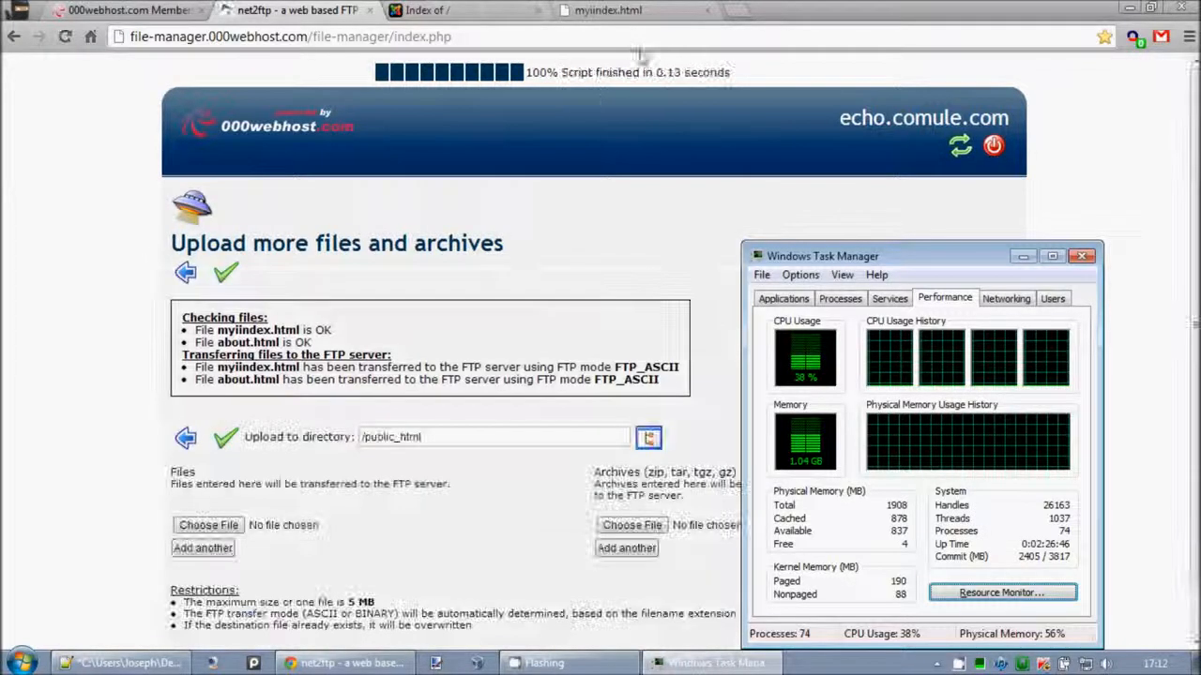
- Close Task Manager and check echo.comule.com now lists about.html and myindex.html
click(422, 11)
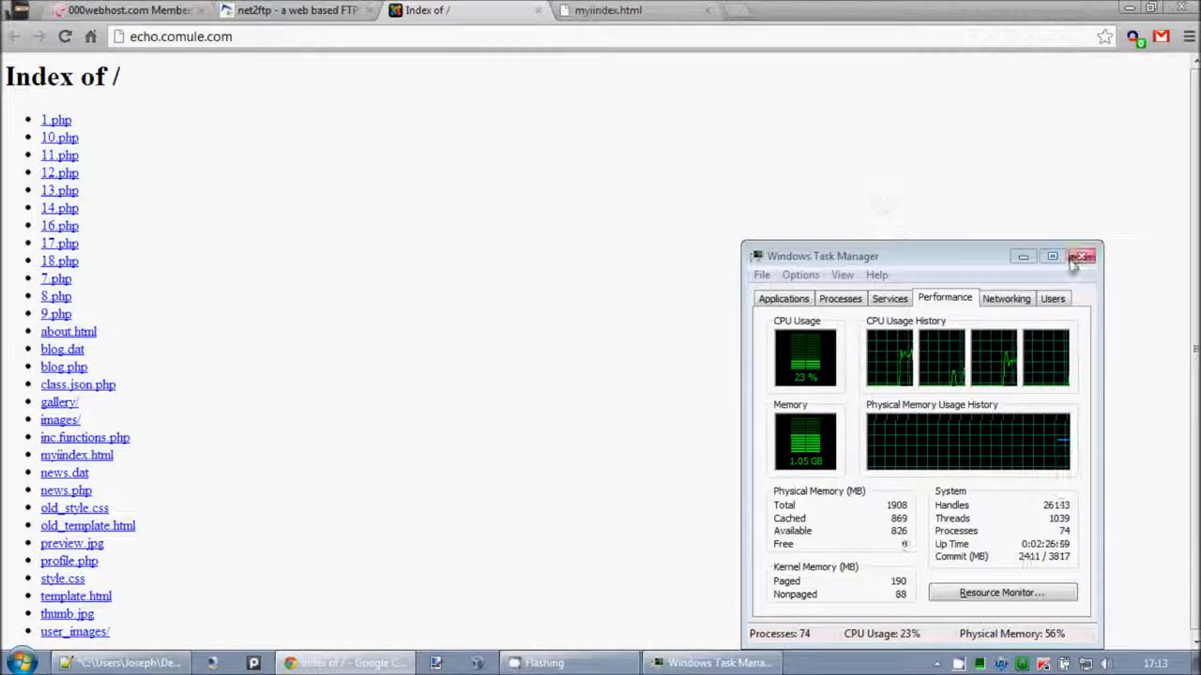
click(1084, 255)
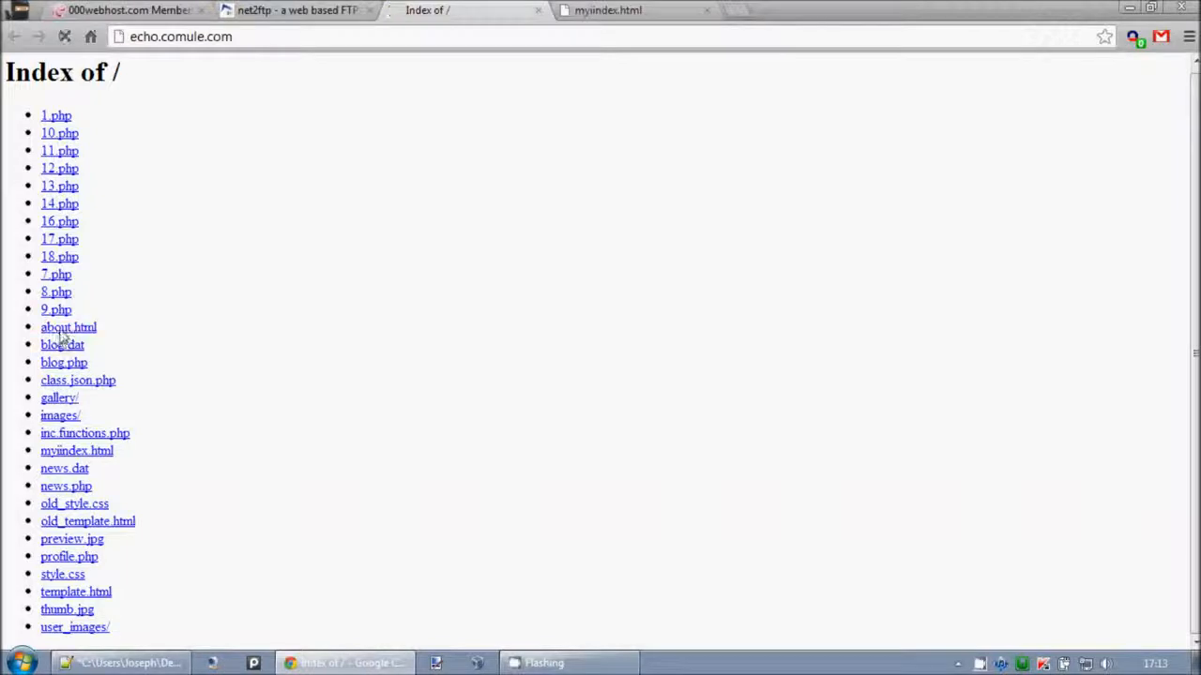
click(67, 326)
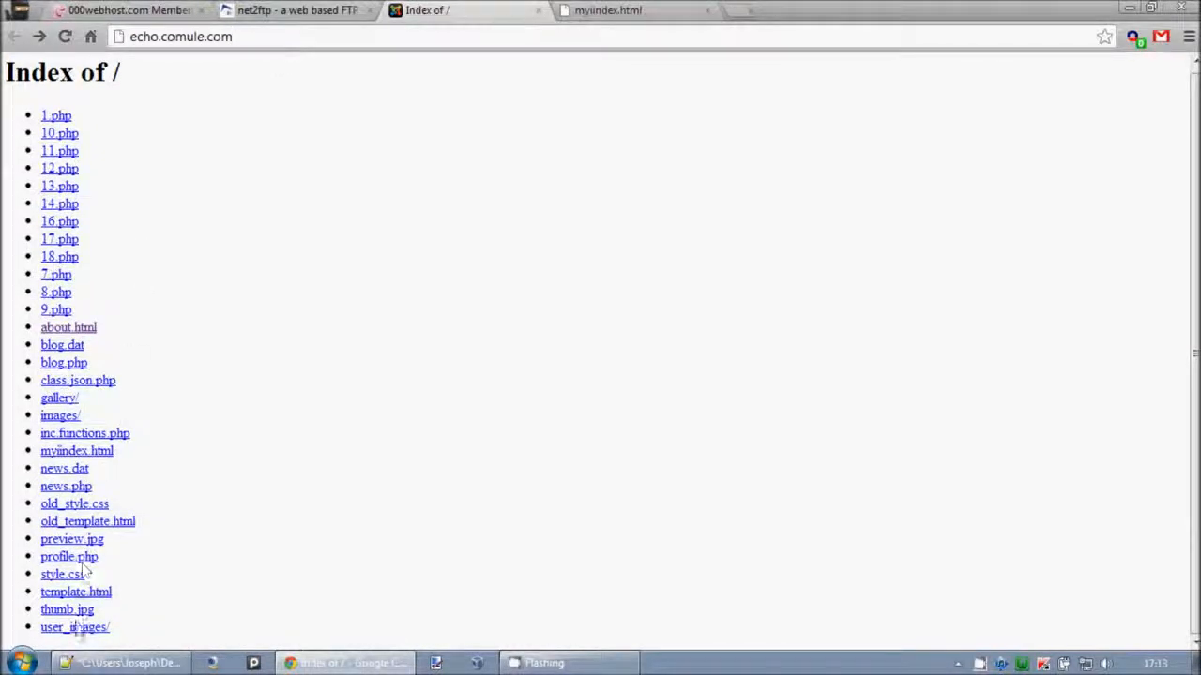
click(75, 450)
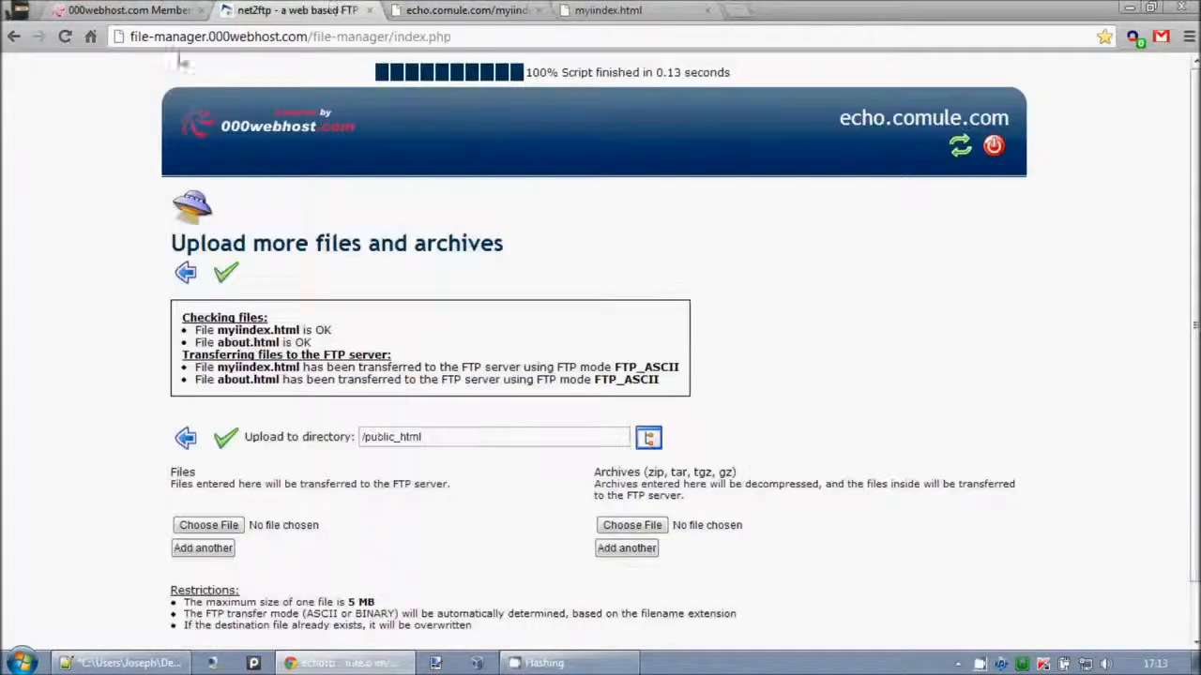
- Rename myindex.html to index.html in public_html and return to the listing
click(186, 272)
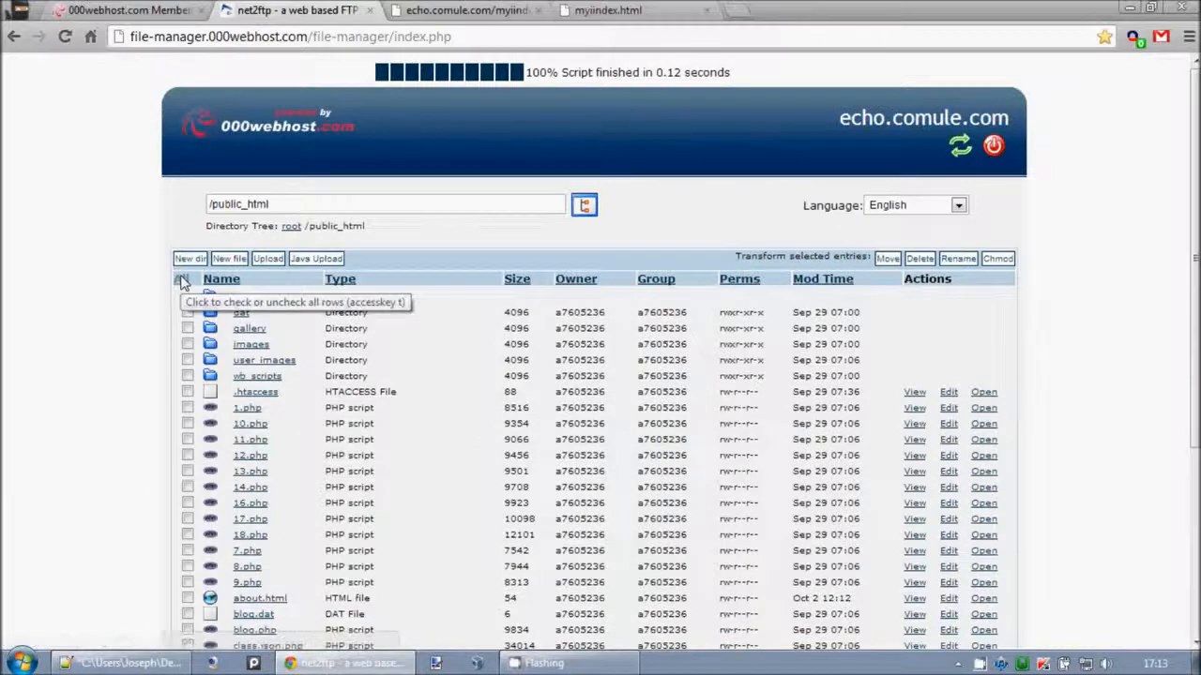
scroll(down, 3)
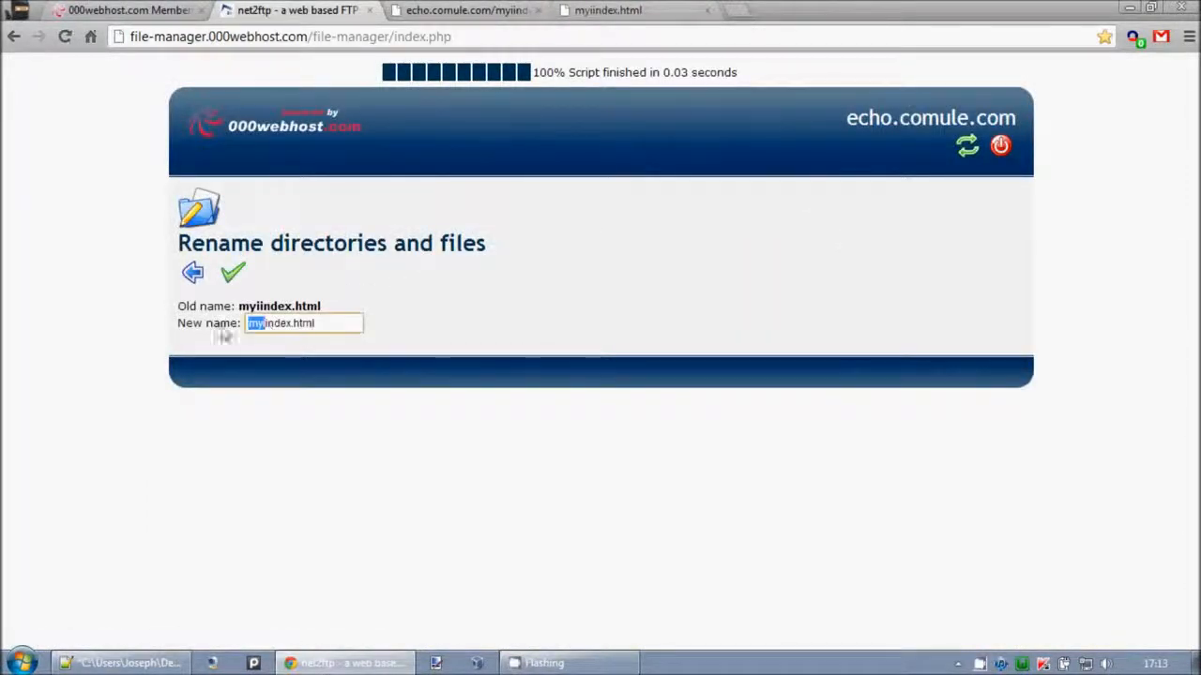
click(233, 274)
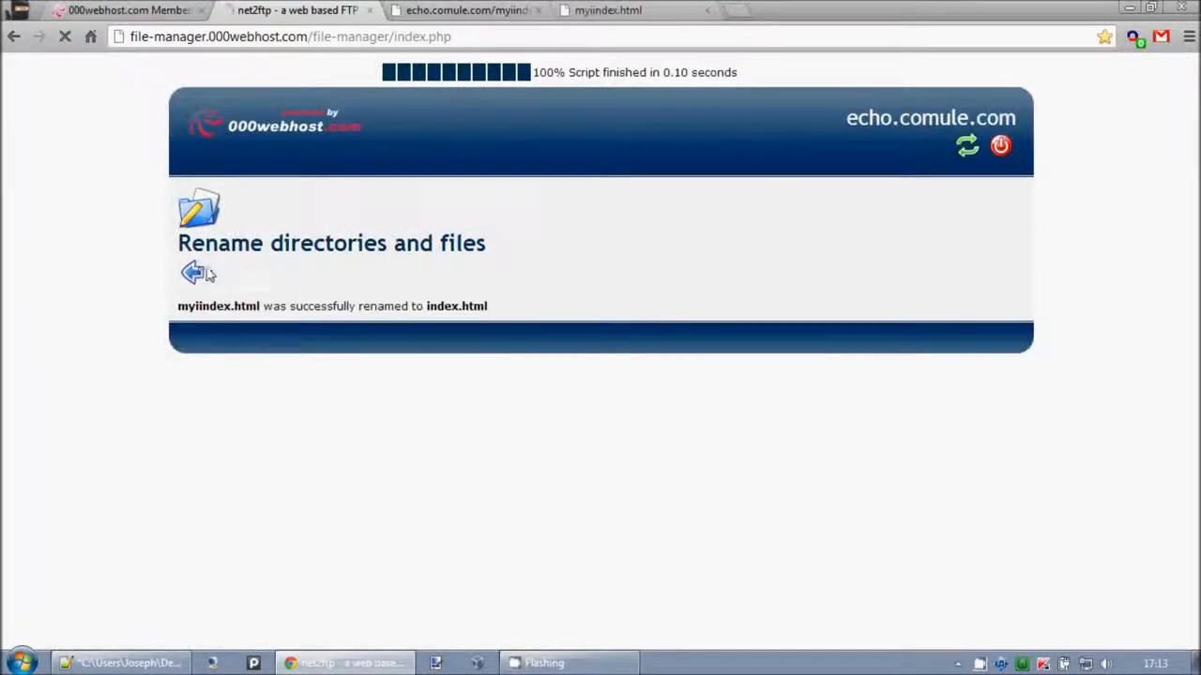
click(195, 270)
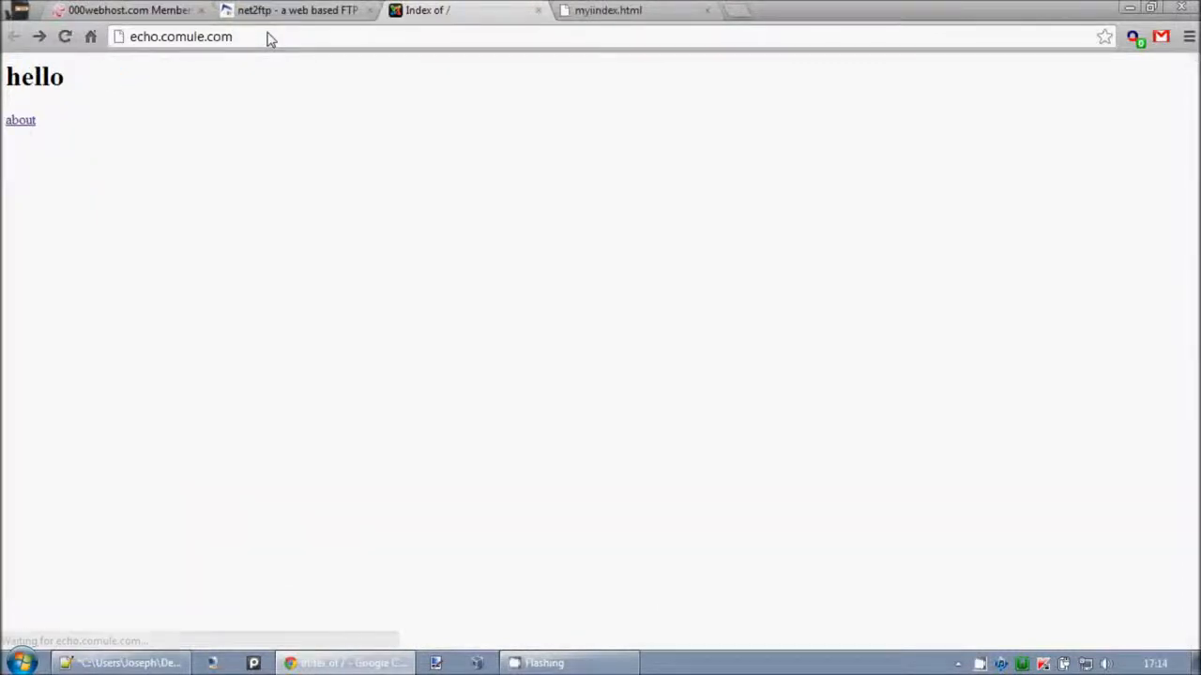
- Test the live About and Home page links, then go to 000webhost.com from the cPanel logo
click(21, 120)
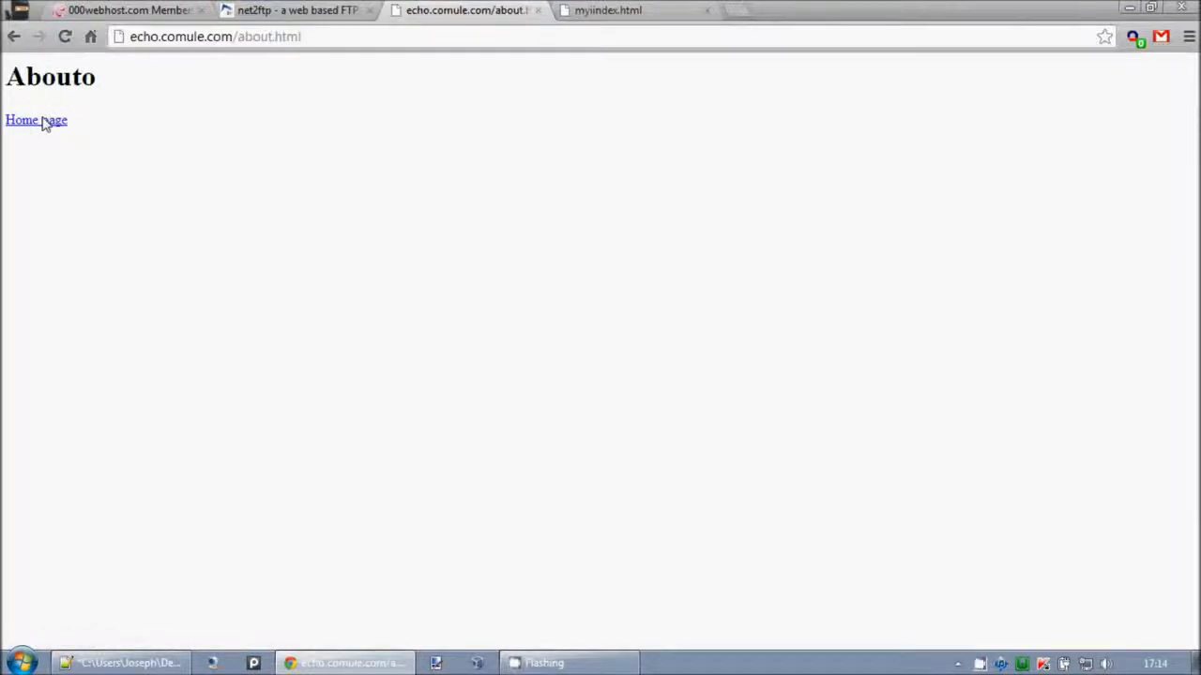
mouse_move(35, 121)
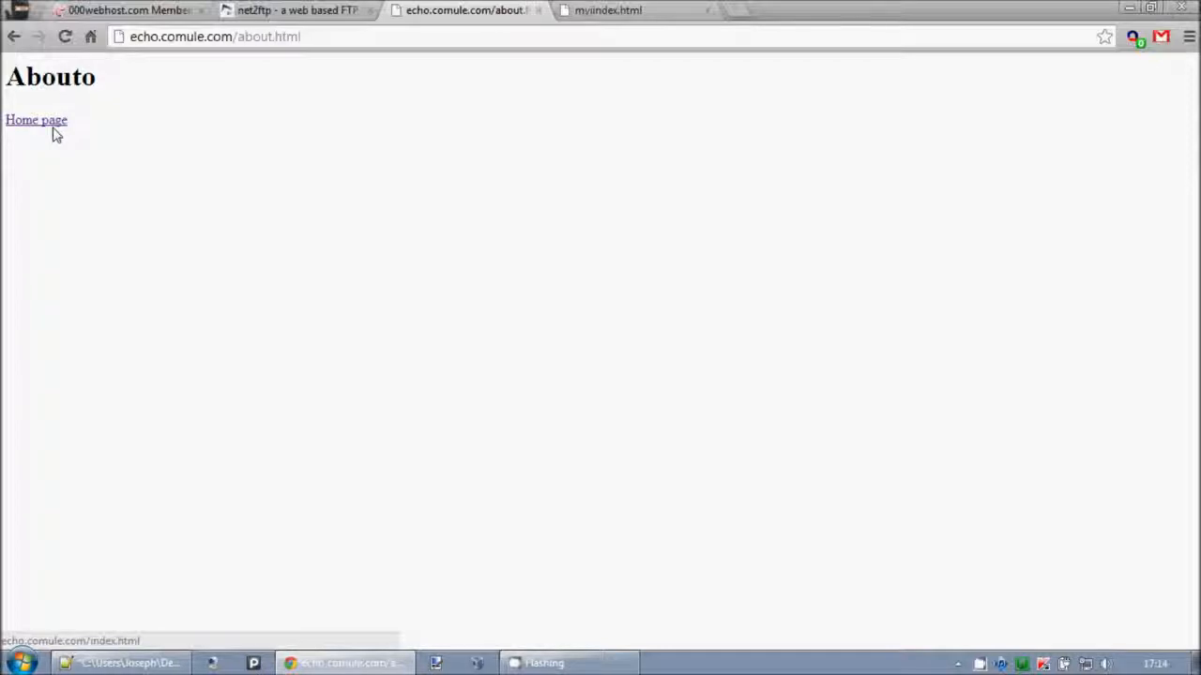
click(128, 11)
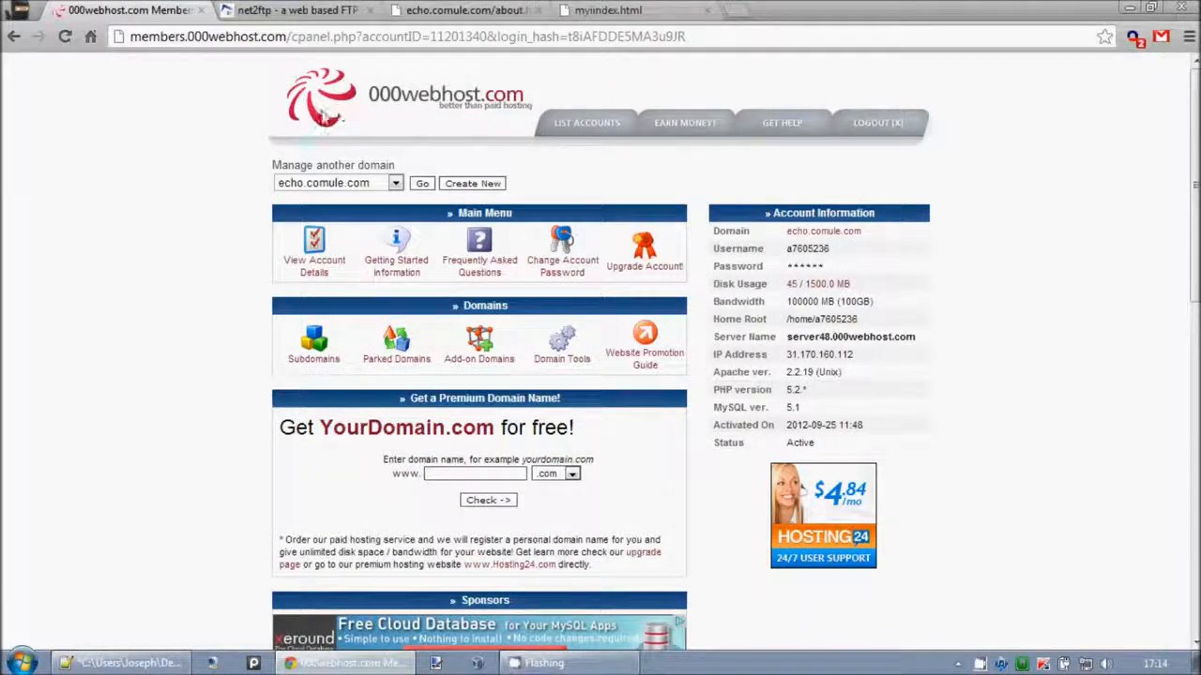
click(740, 9)
text(www.000webhost.com)
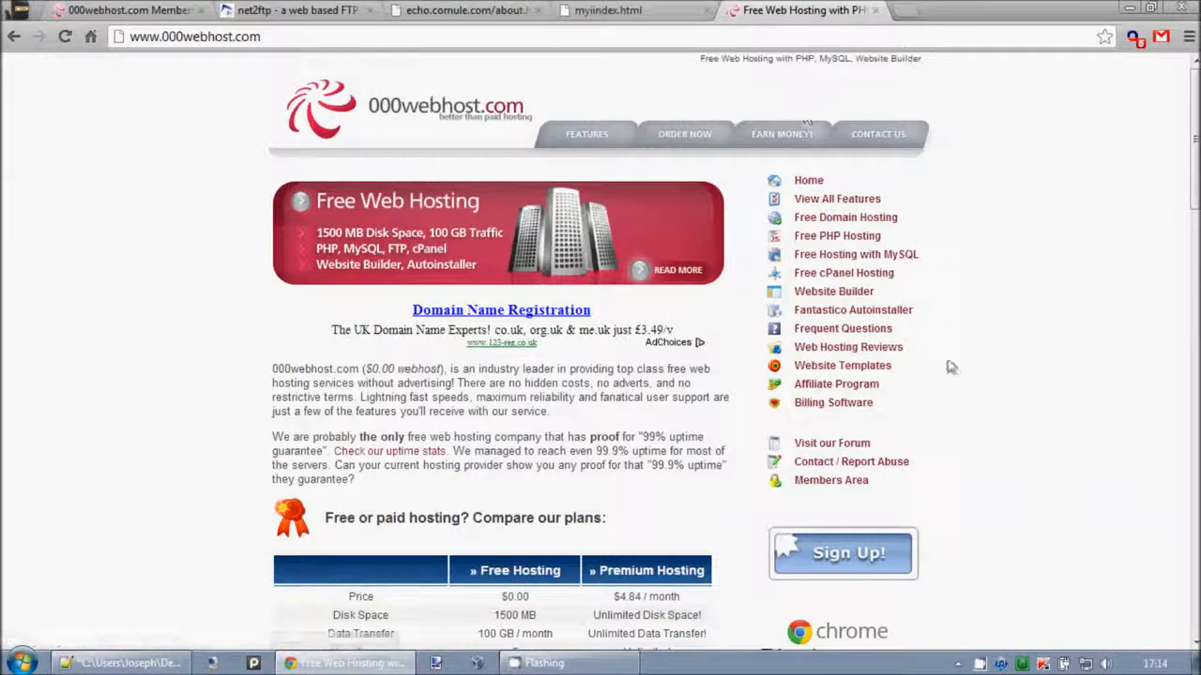
mouse_move(828, 392)
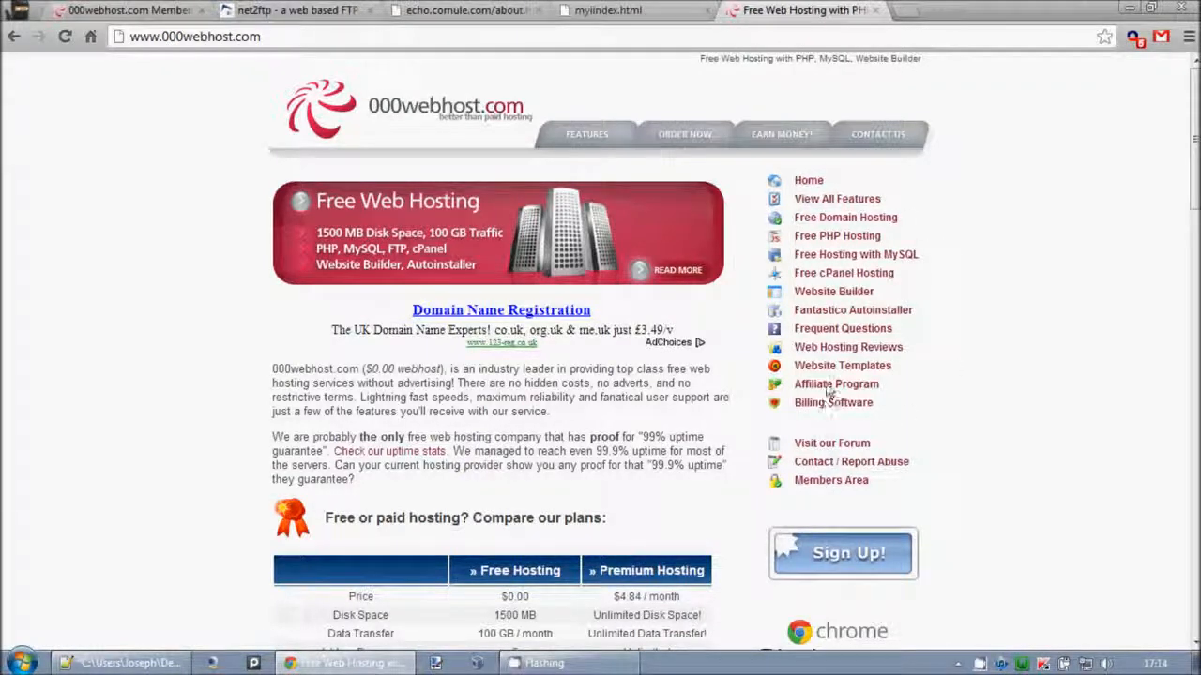
- Download free cars template #399 as a zip and save it to the computer
click(843, 364)
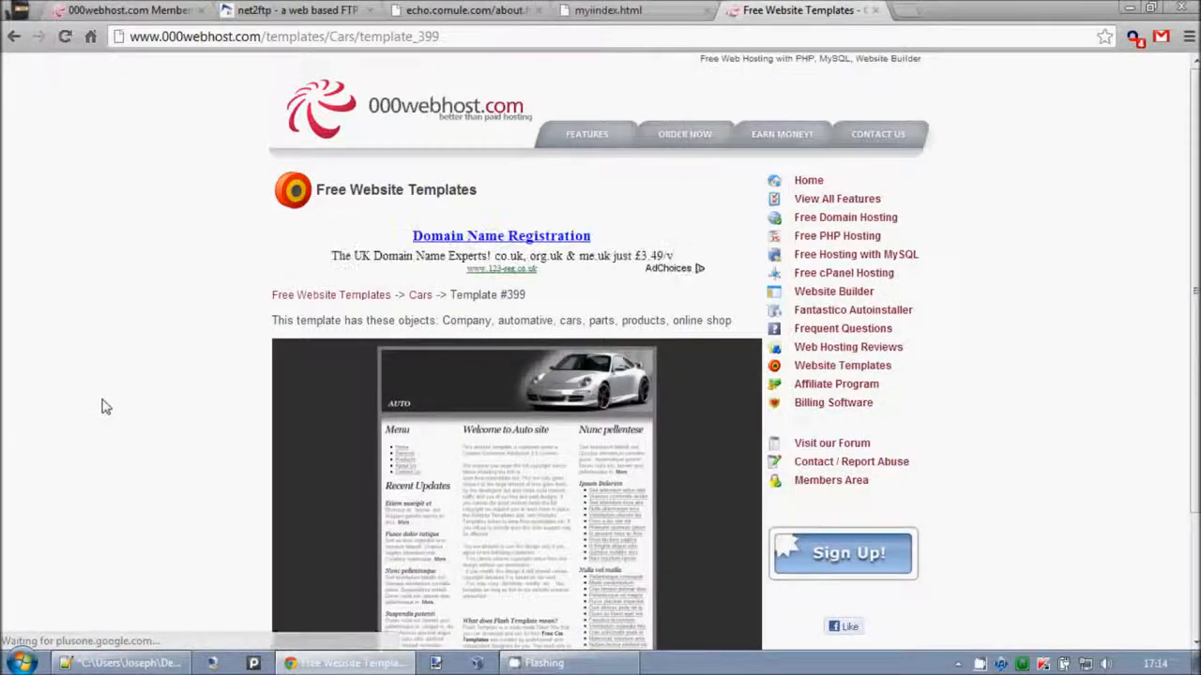
scroll(down, 3)
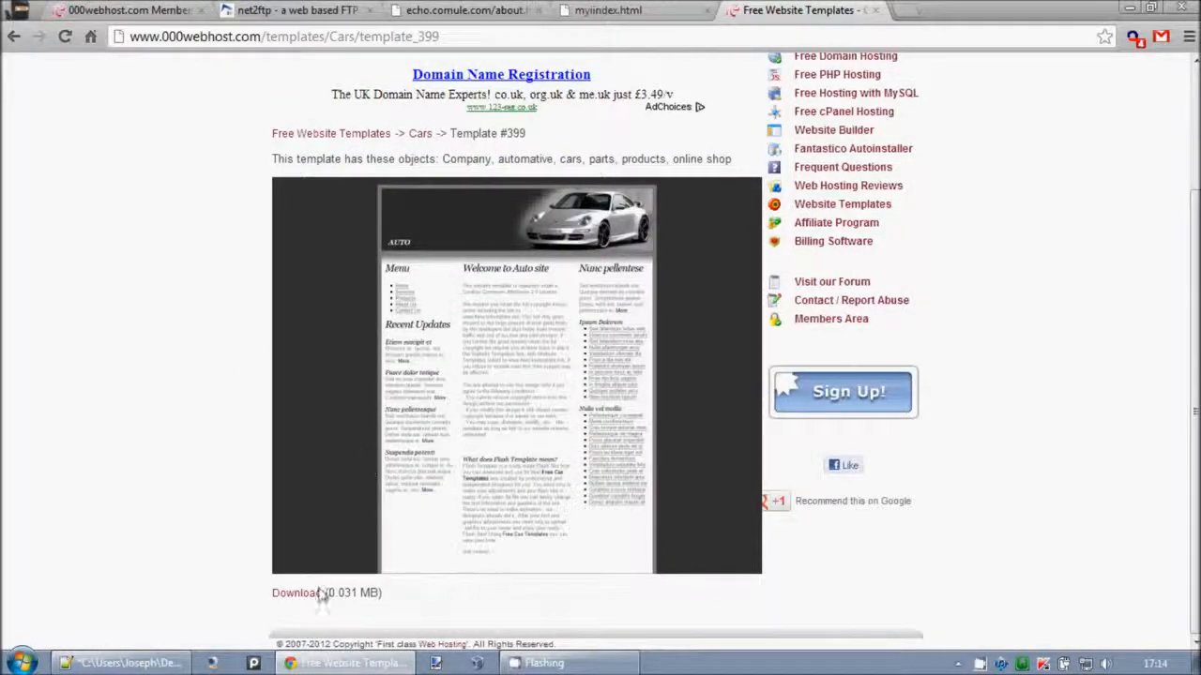
click(294, 592)
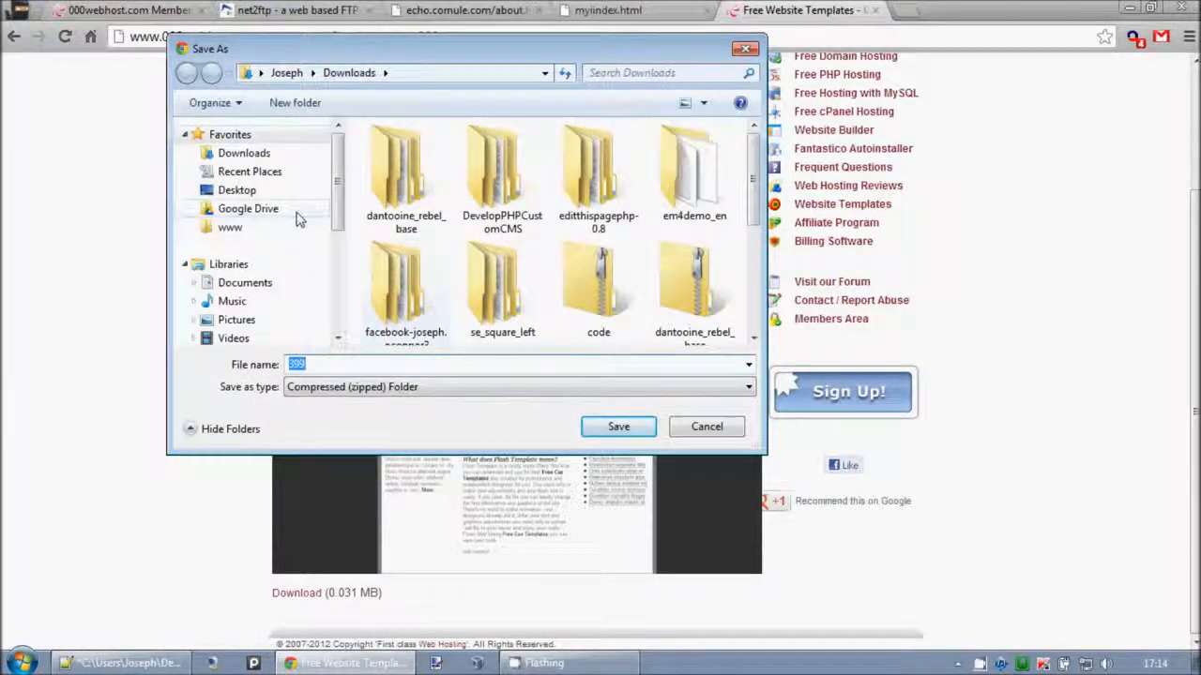
click(619, 426)
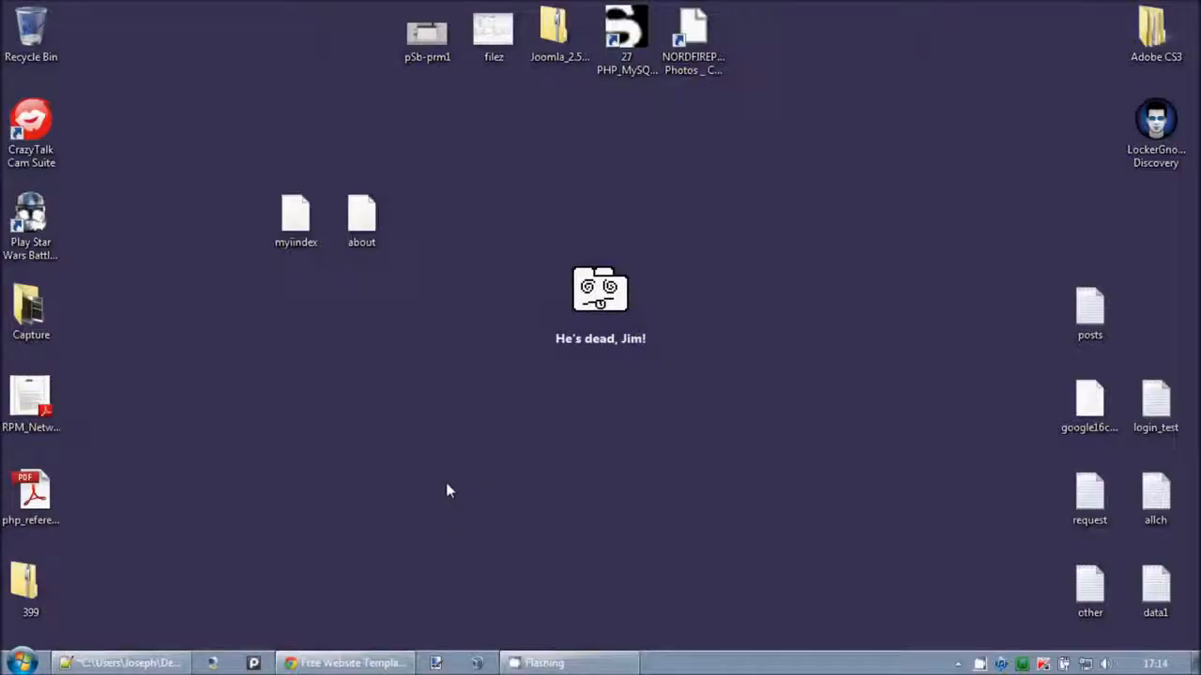
- Move 399.zip on the desktop and browse into its auto/2 folder in Explorer
drag(30, 581, 360, 487)
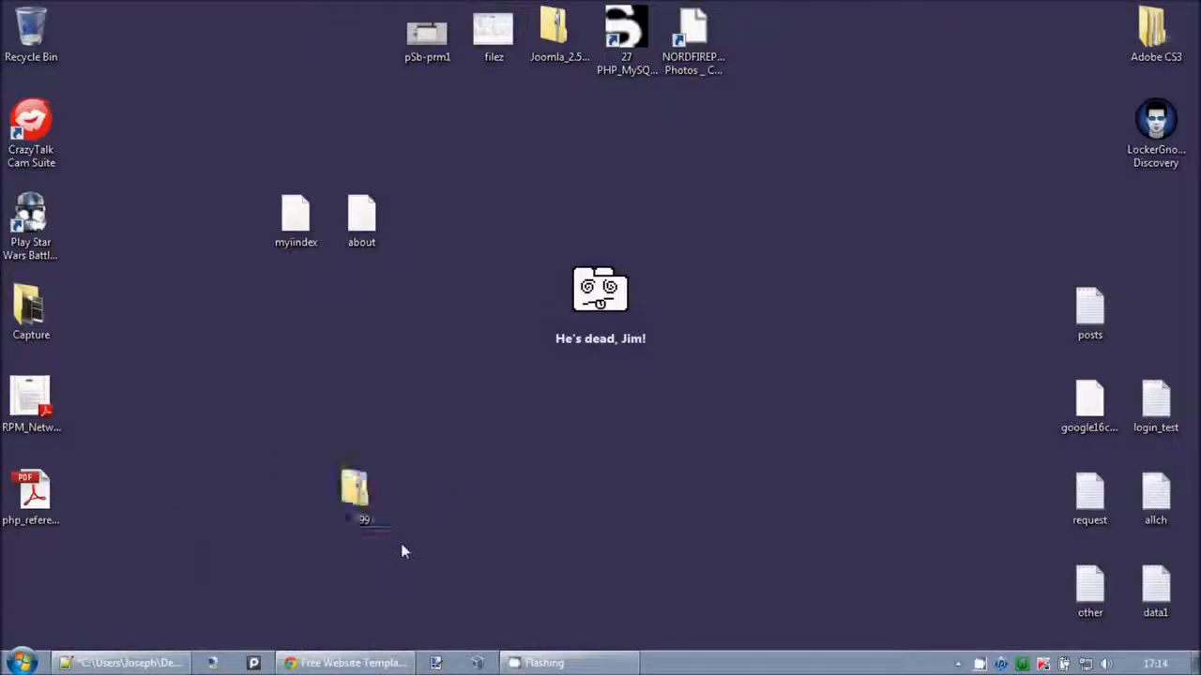
click(360, 491)
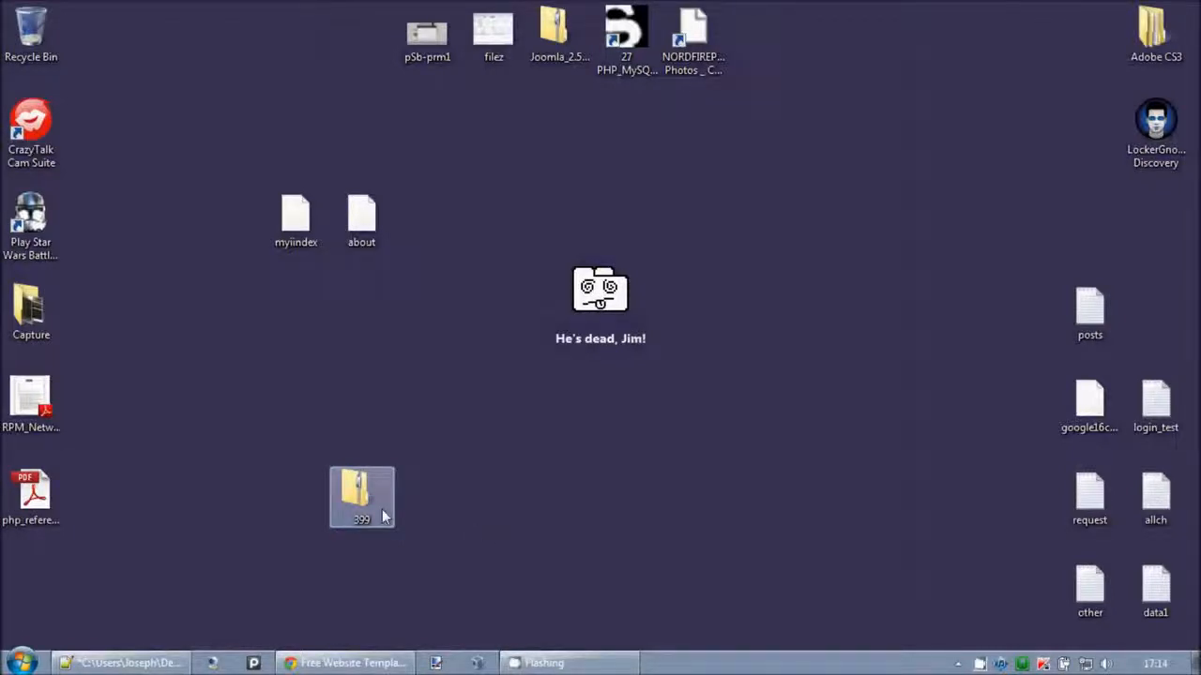
double_click(361, 491)
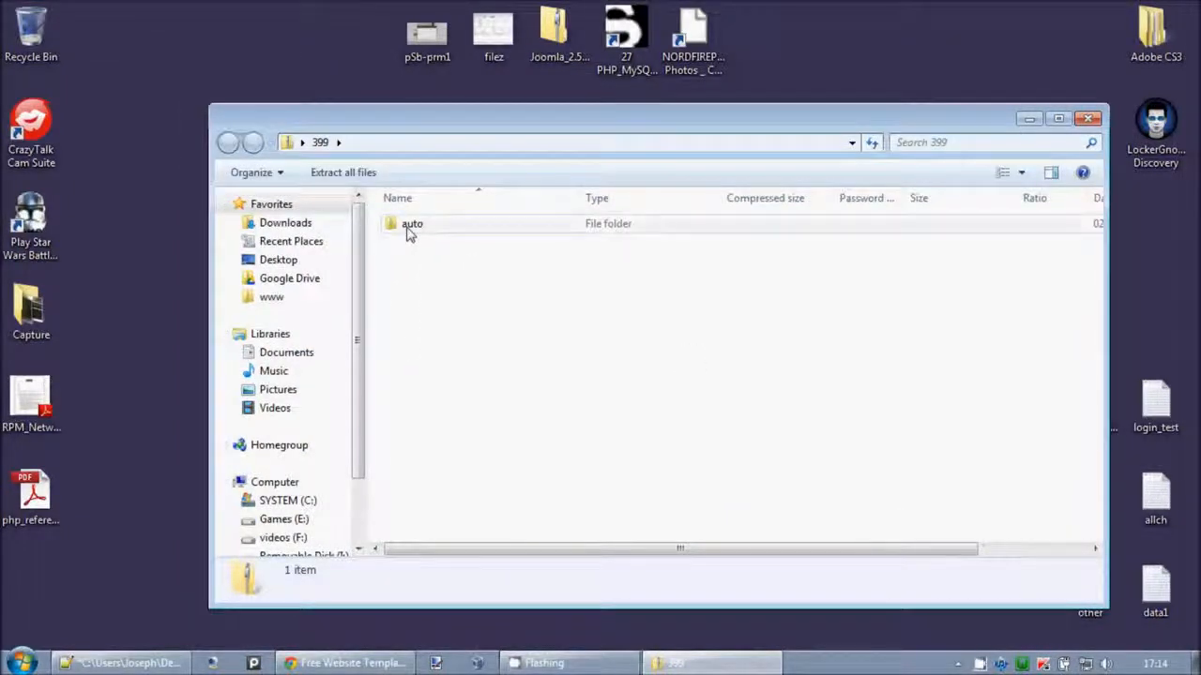
double_click(412, 223)
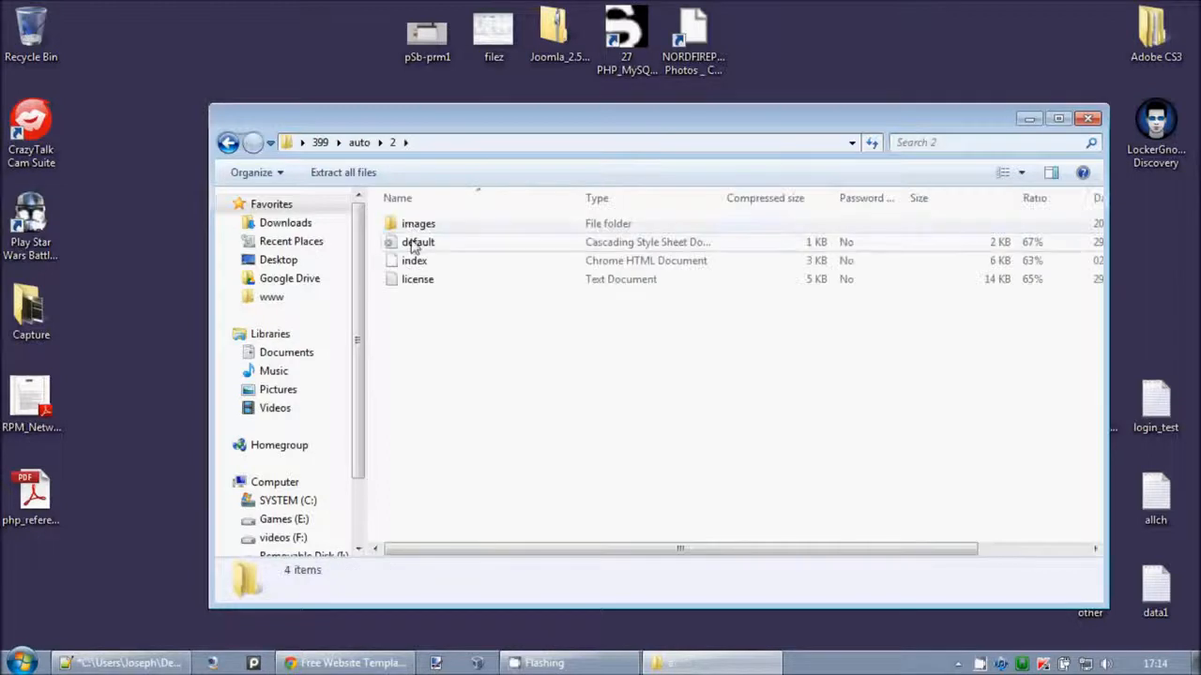
- Inspect the license, index, default stylesheet and images folder, then close the zip window
click(417, 278)
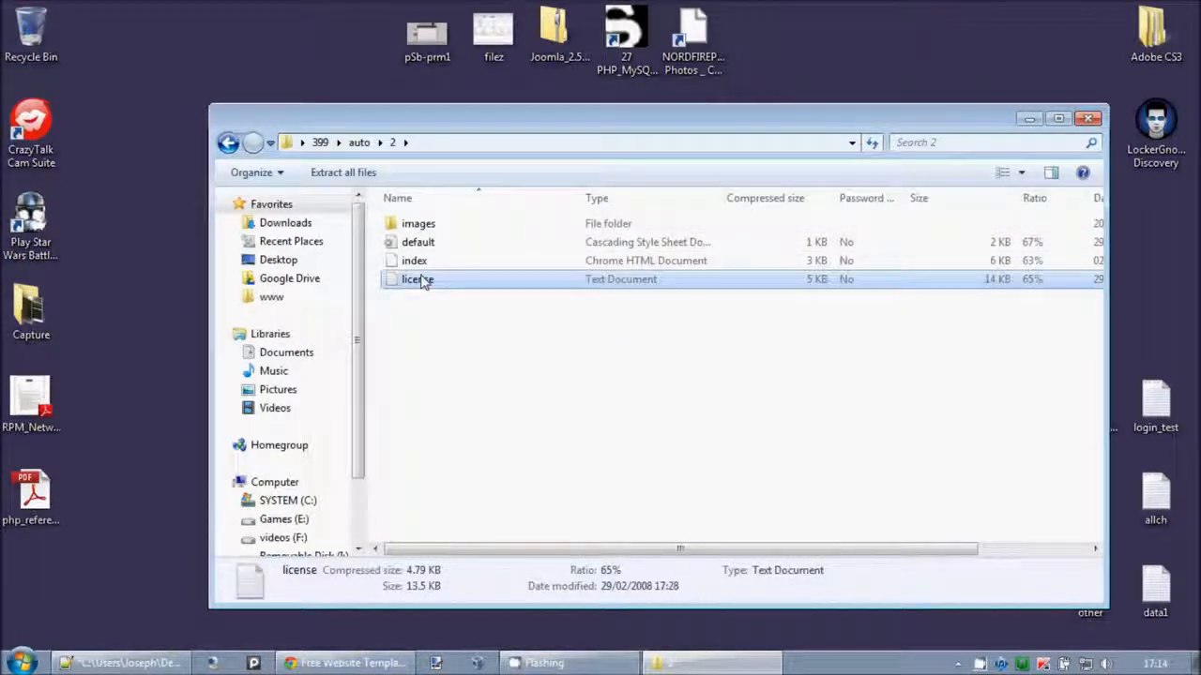
click(413, 259)
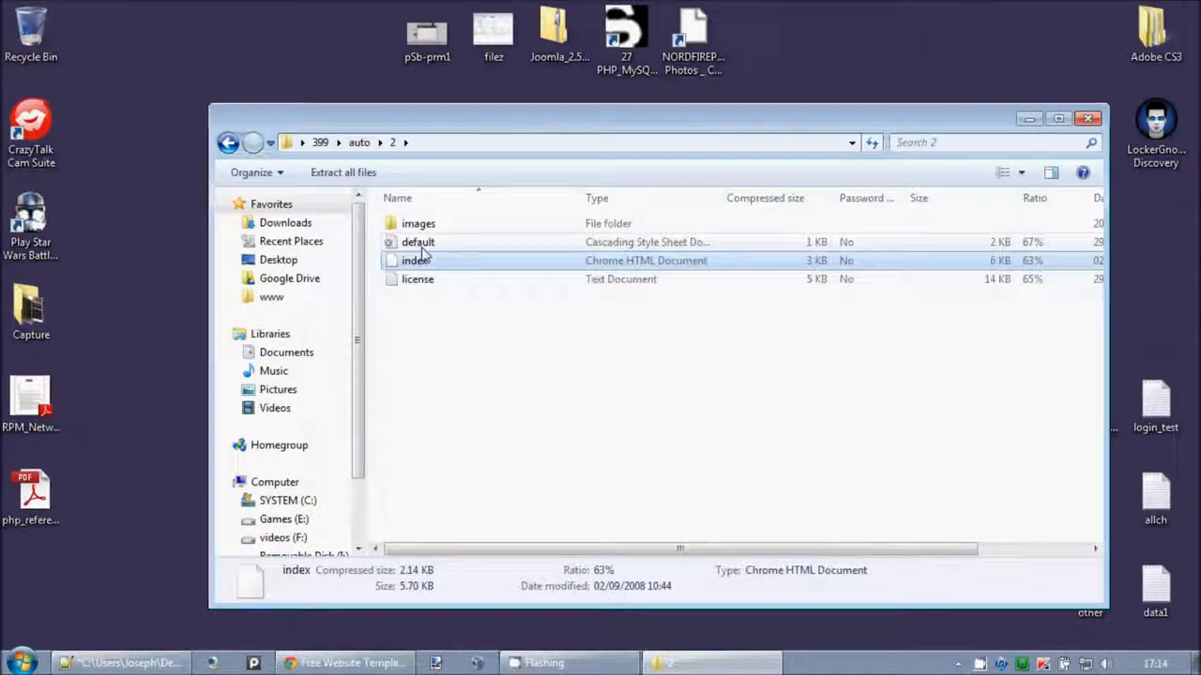
double_click(416, 278)
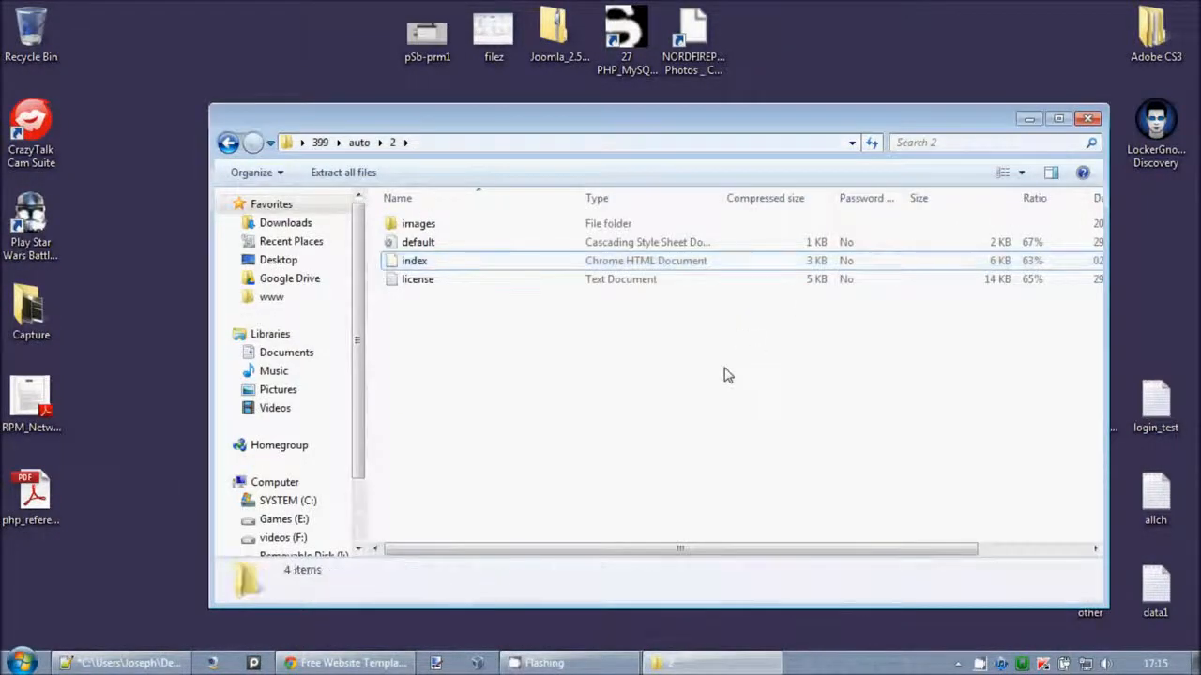
click(416, 242)
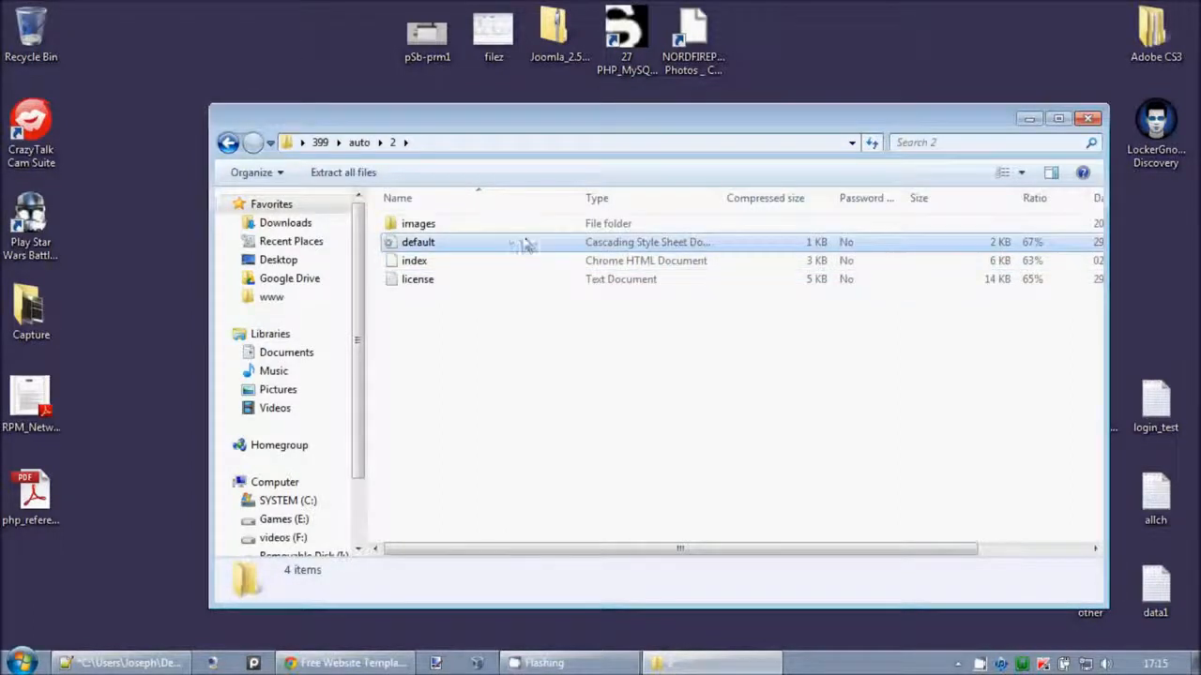
click(417, 242)
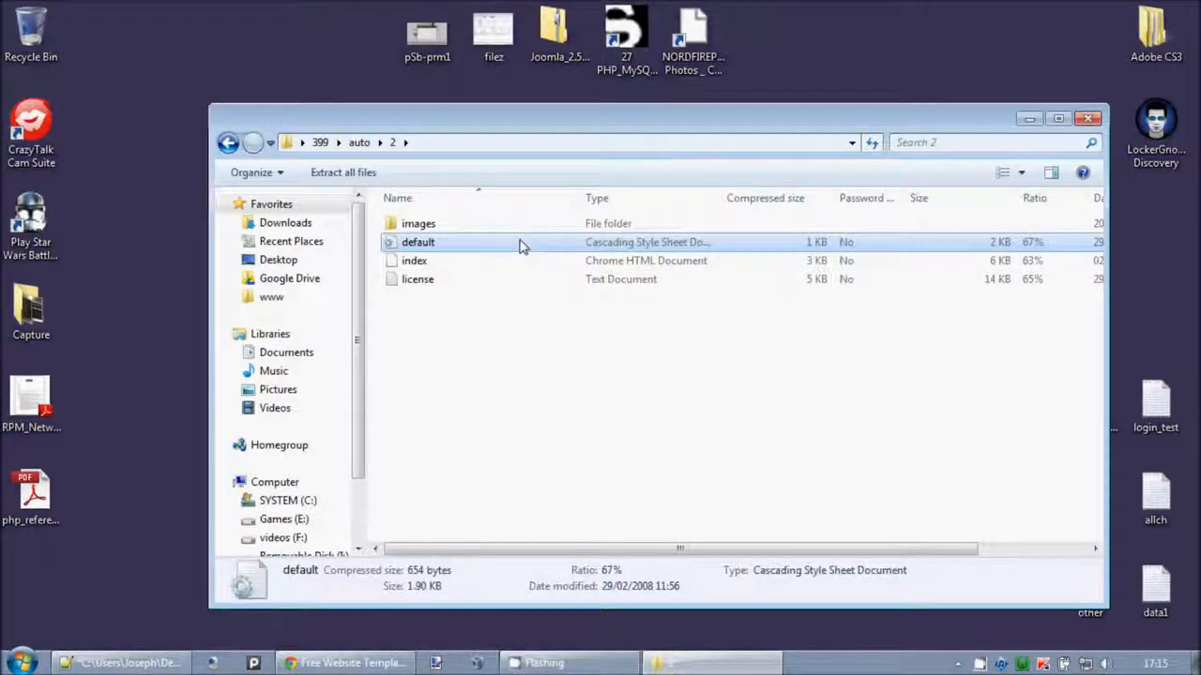
double_click(419, 223)
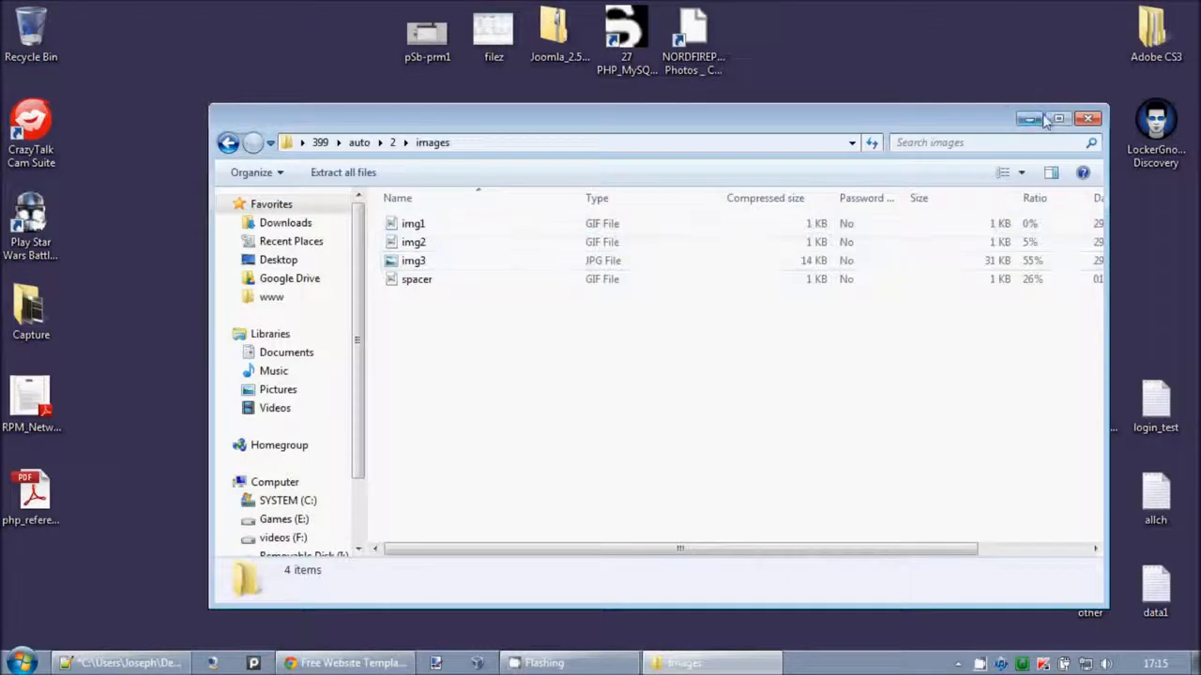
click(1088, 119)
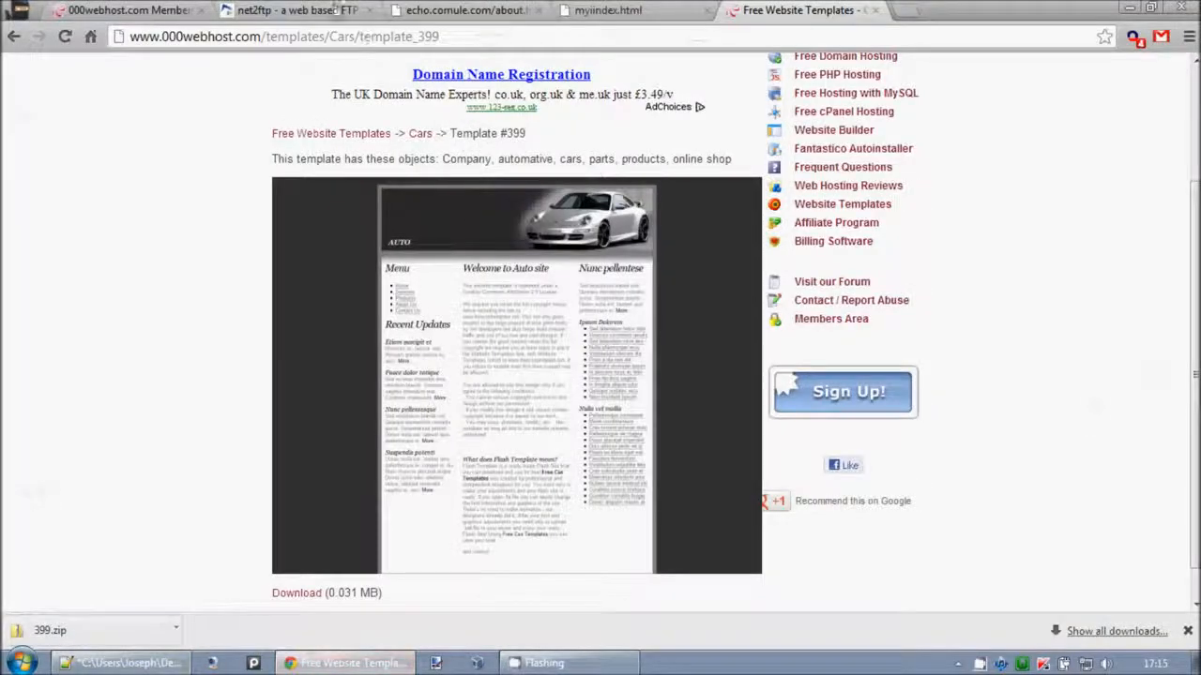
- Upload 399.zip as an archive so it extracts into public_html/auto/2, then return to the listing
click(296, 11)
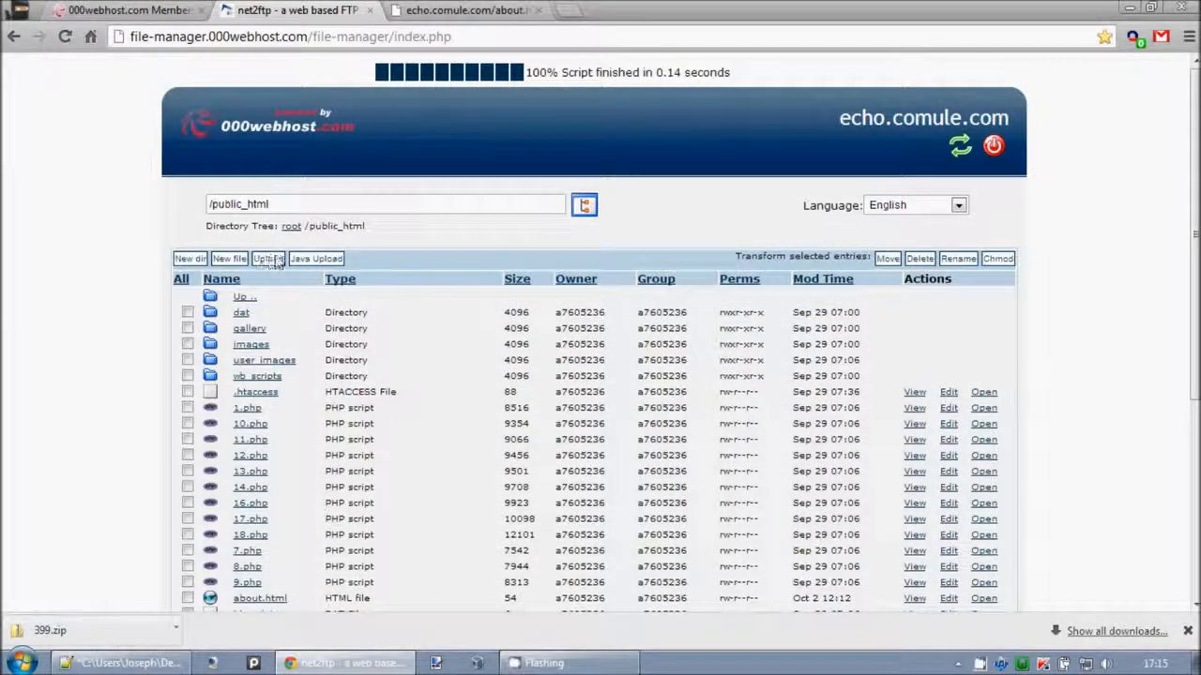
click(270, 259)
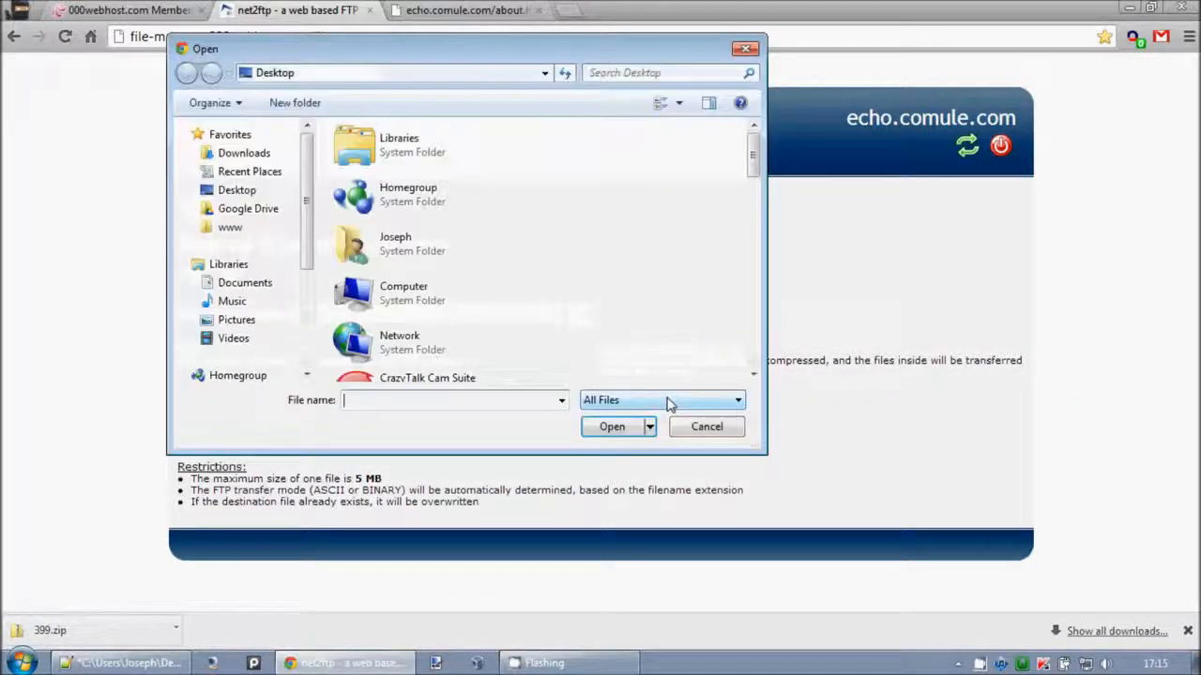
text(3)
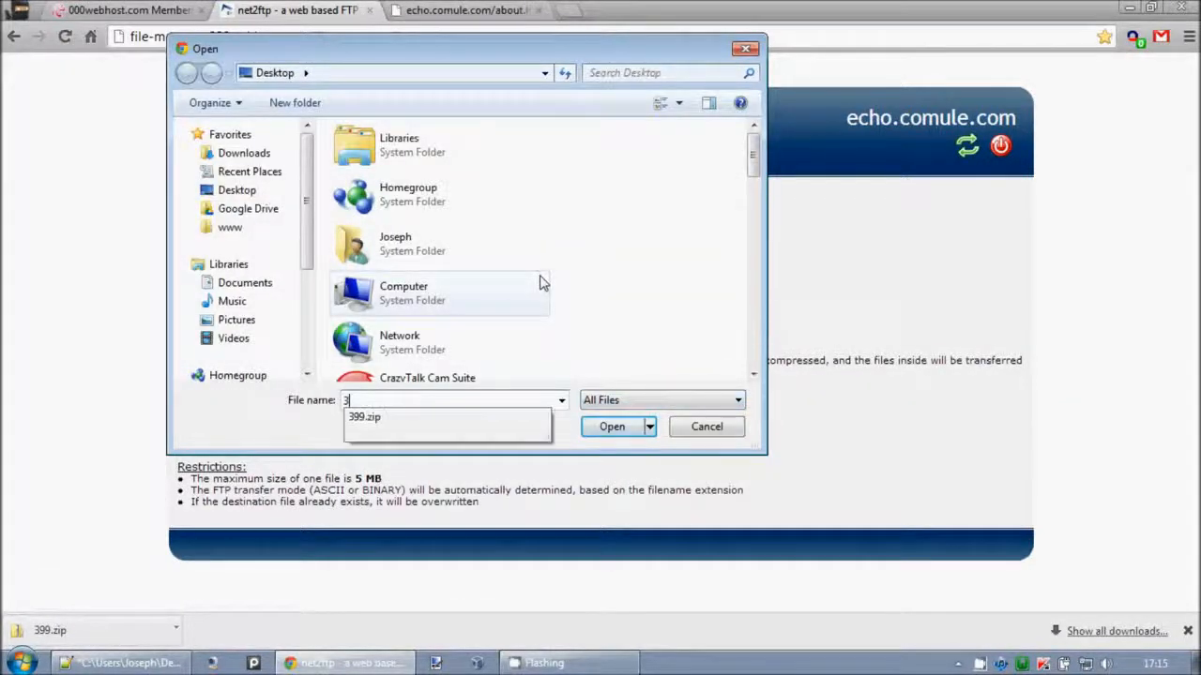
click(612, 427)
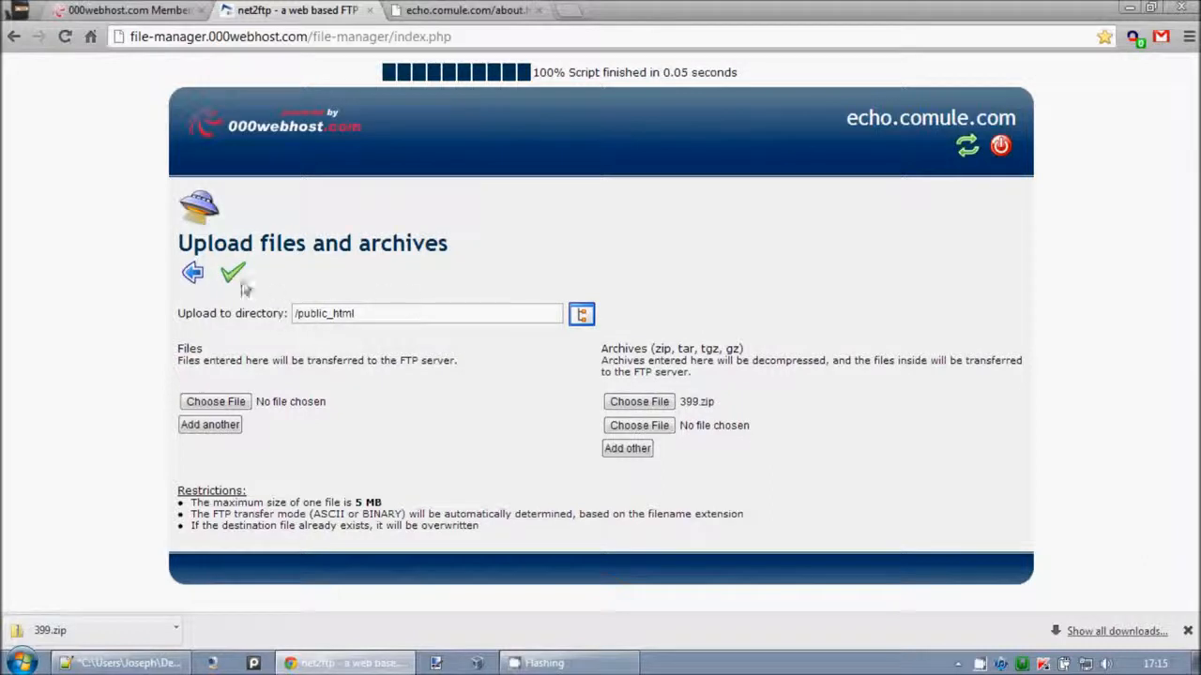
click(232, 272)
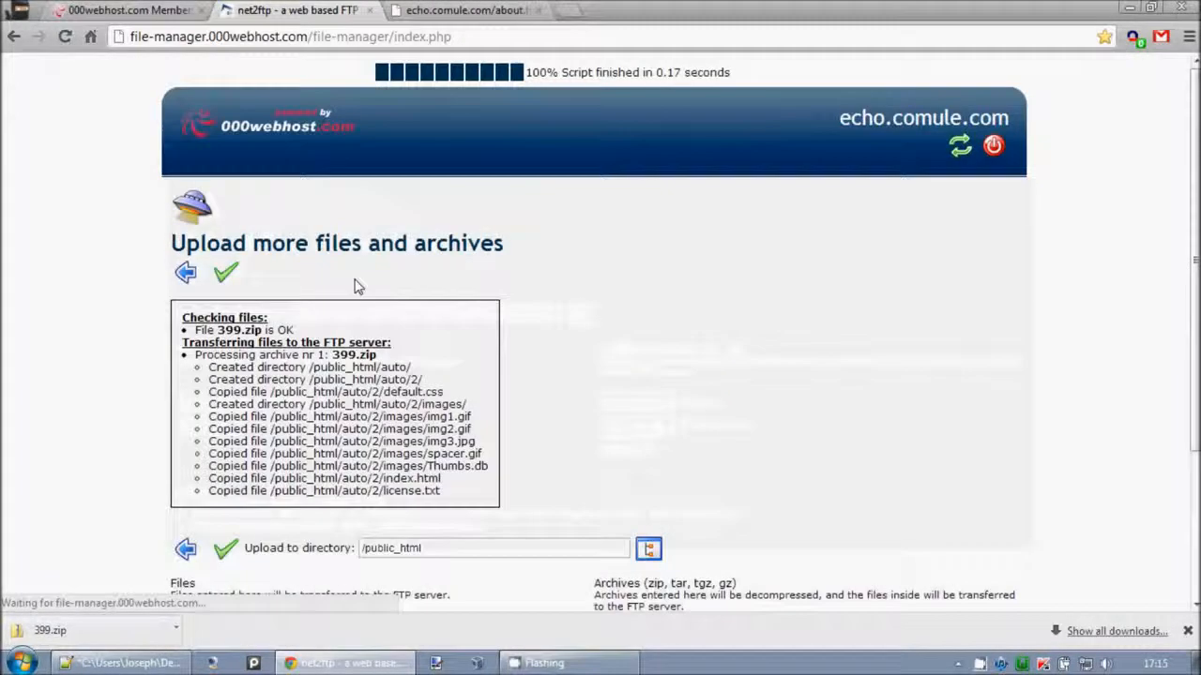
click(465, 11)
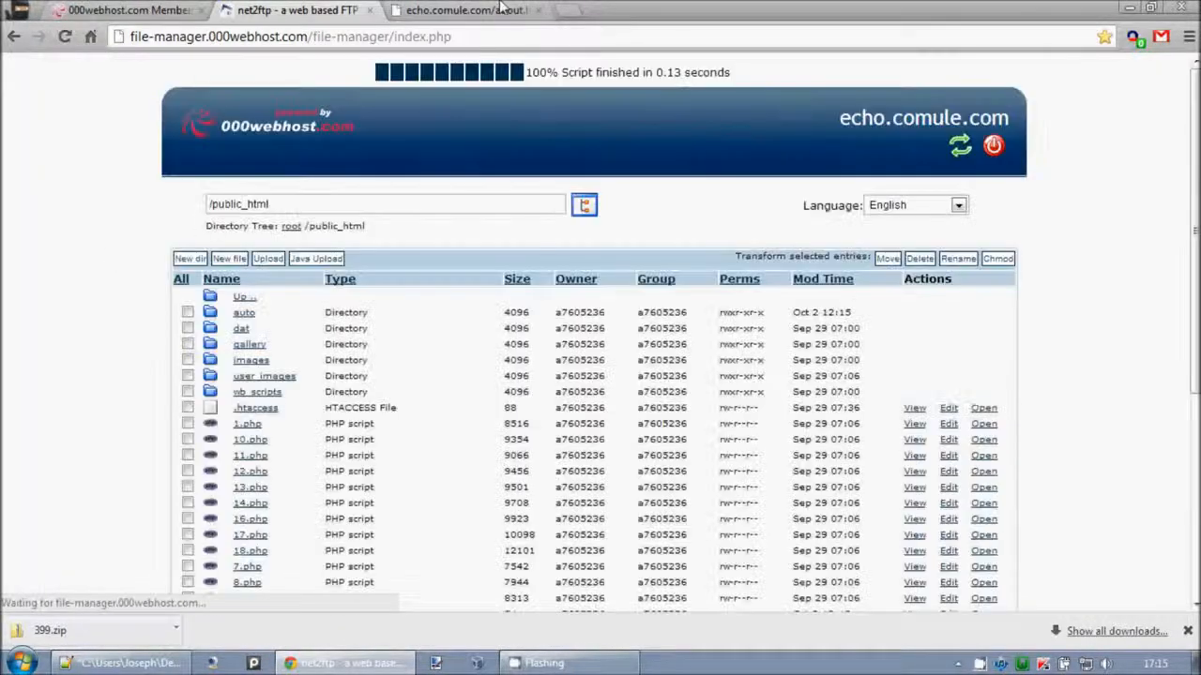
- View the newly extracted auto folder and its live directory index at echo.comule.com/auto
click(244, 312)
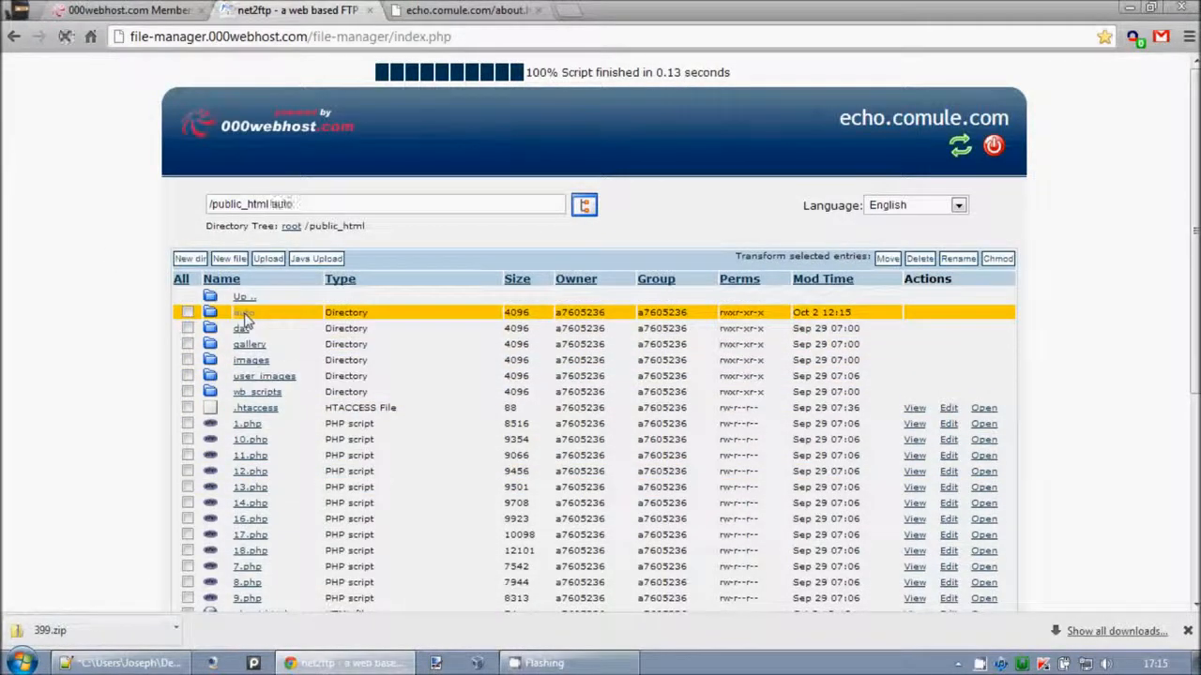
click(466, 11)
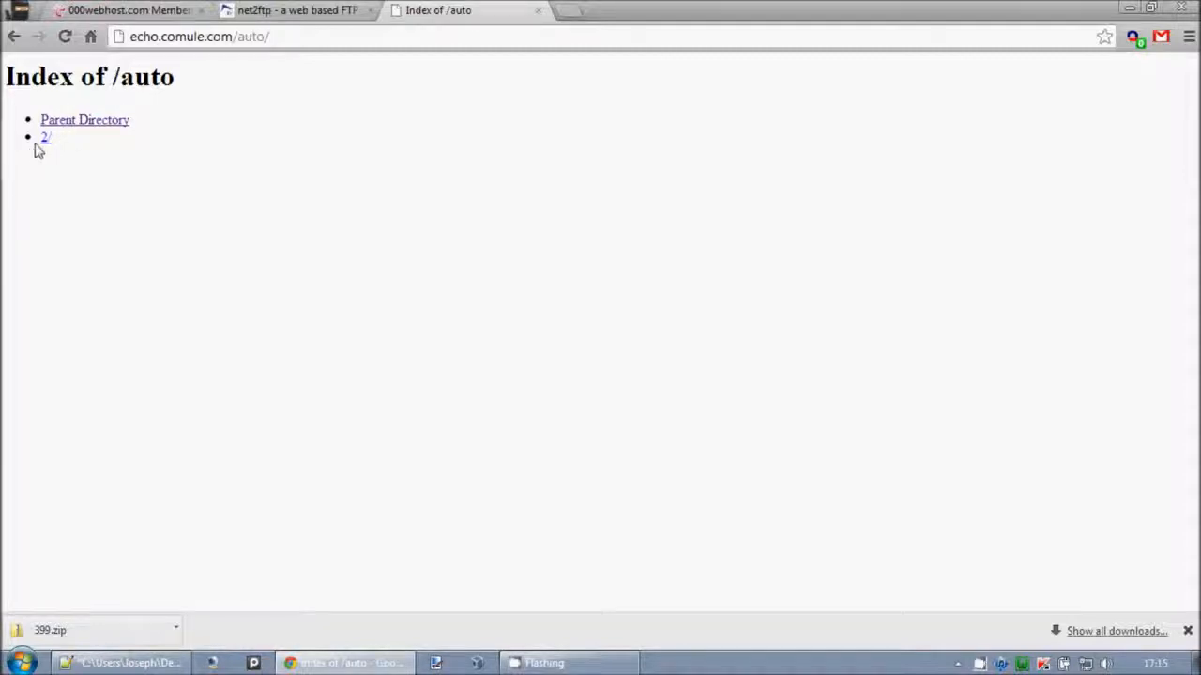
- Load the Auto car template from the 2/ folder and review the page down to its footer
click(45, 137)
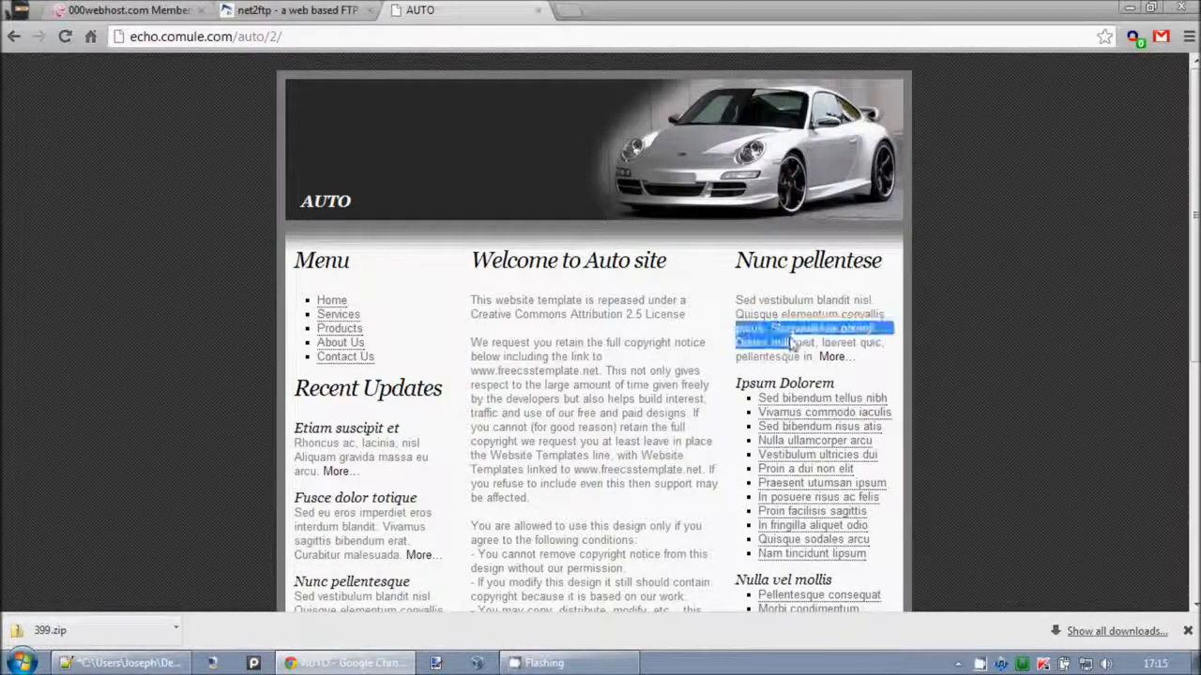
scroll(down, 3)
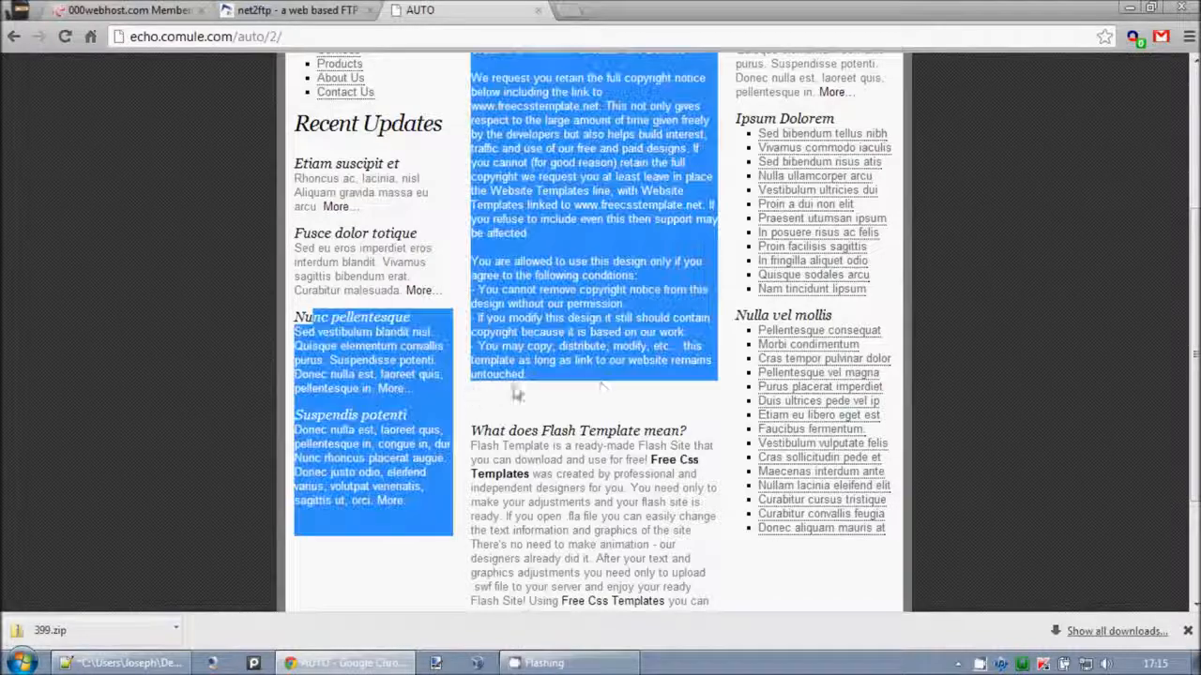
scroll(down, 3)
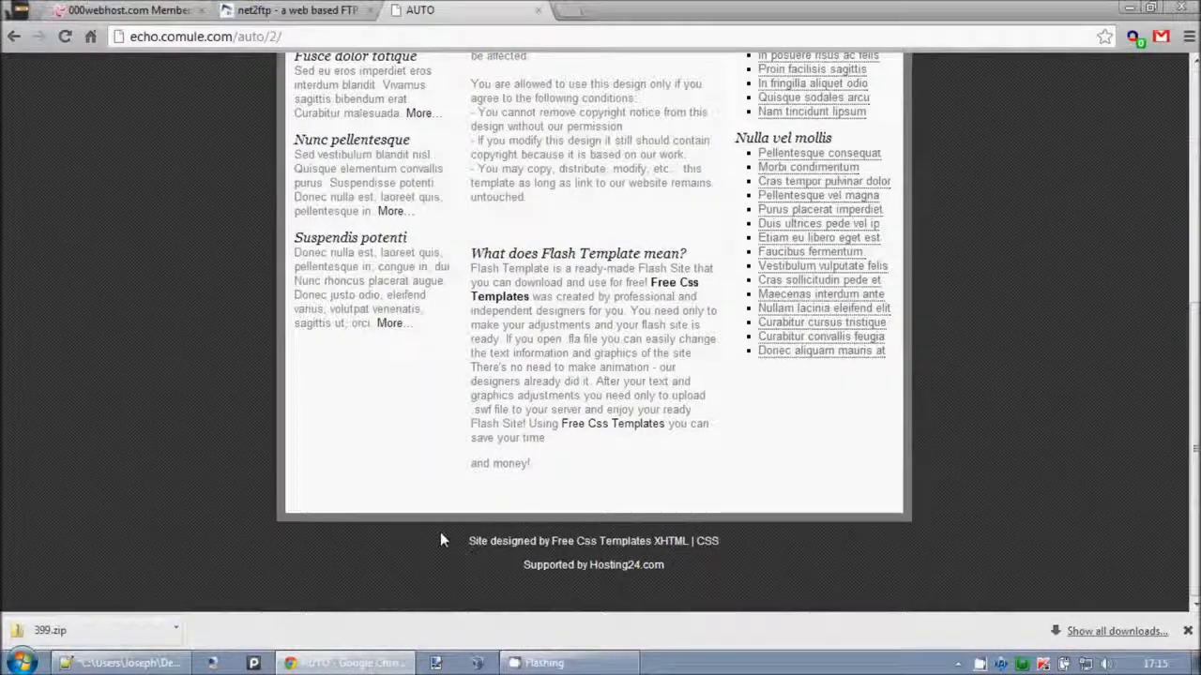
mouse_move(503, 552)
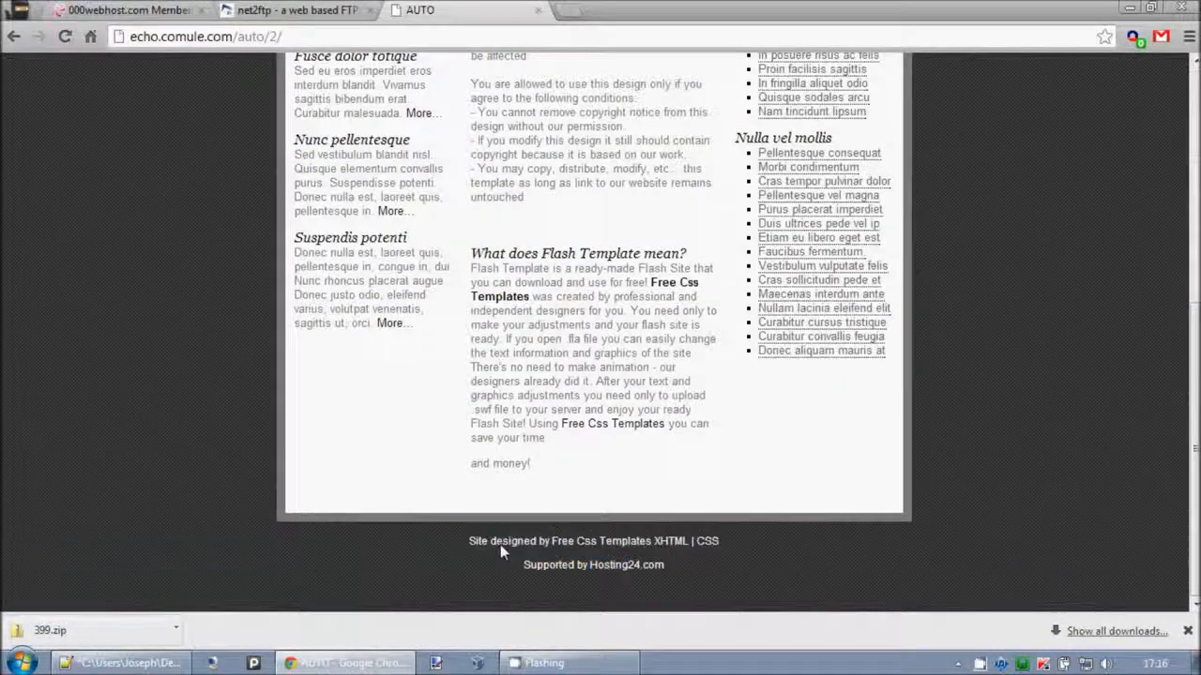
mouse_move(671, 540)
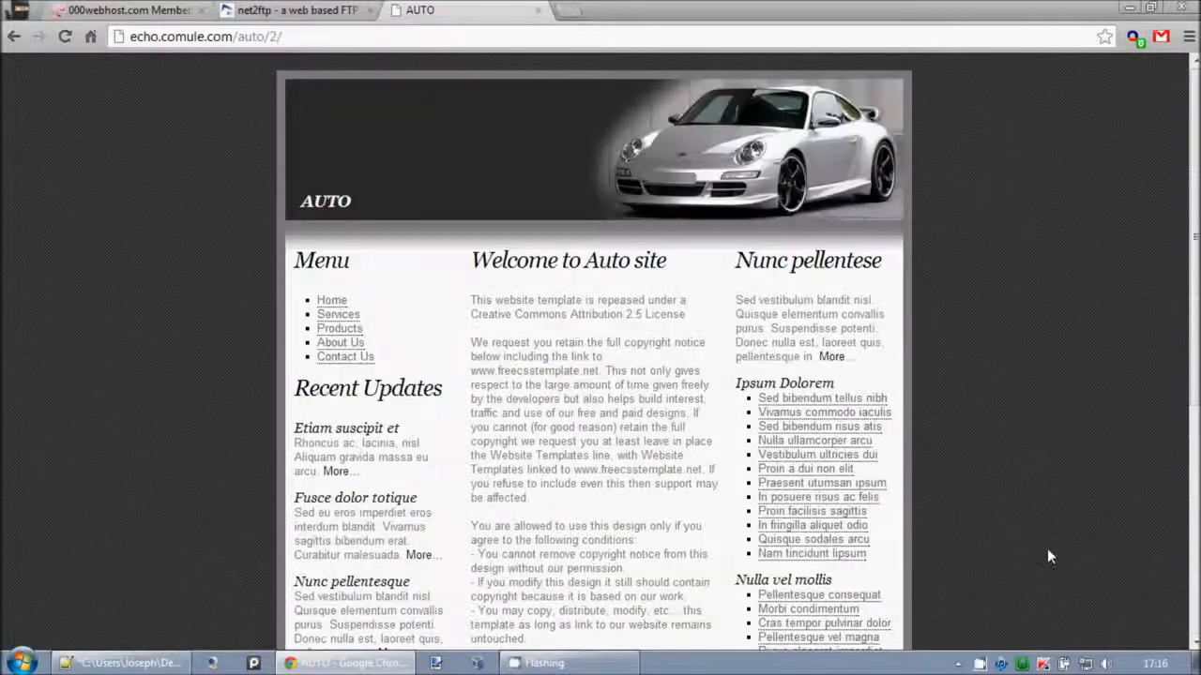
mouse_move(1025, 501)
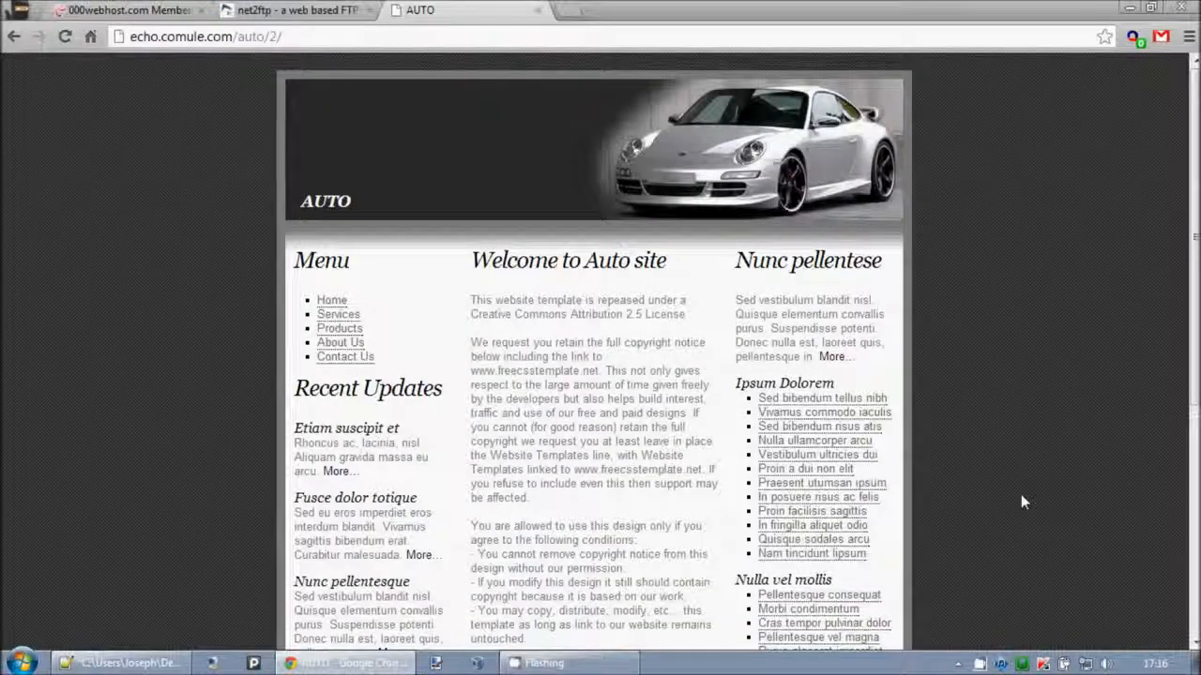
mouse_move(1011, 514)
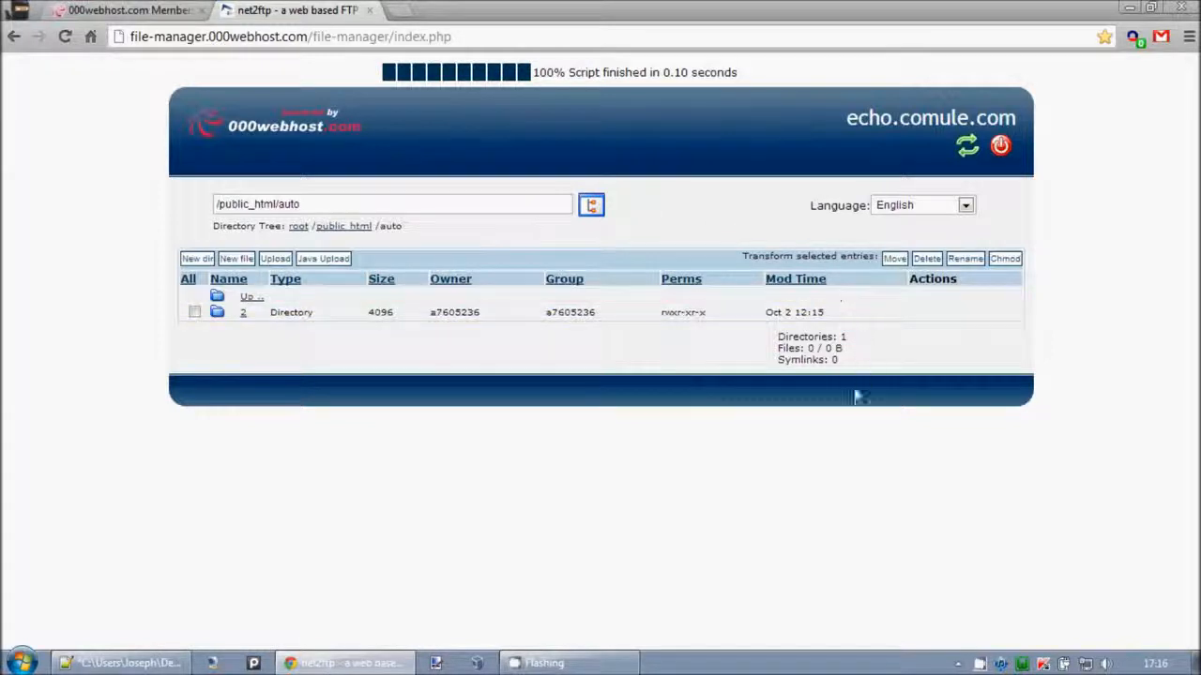
mouse_move(983, 664)
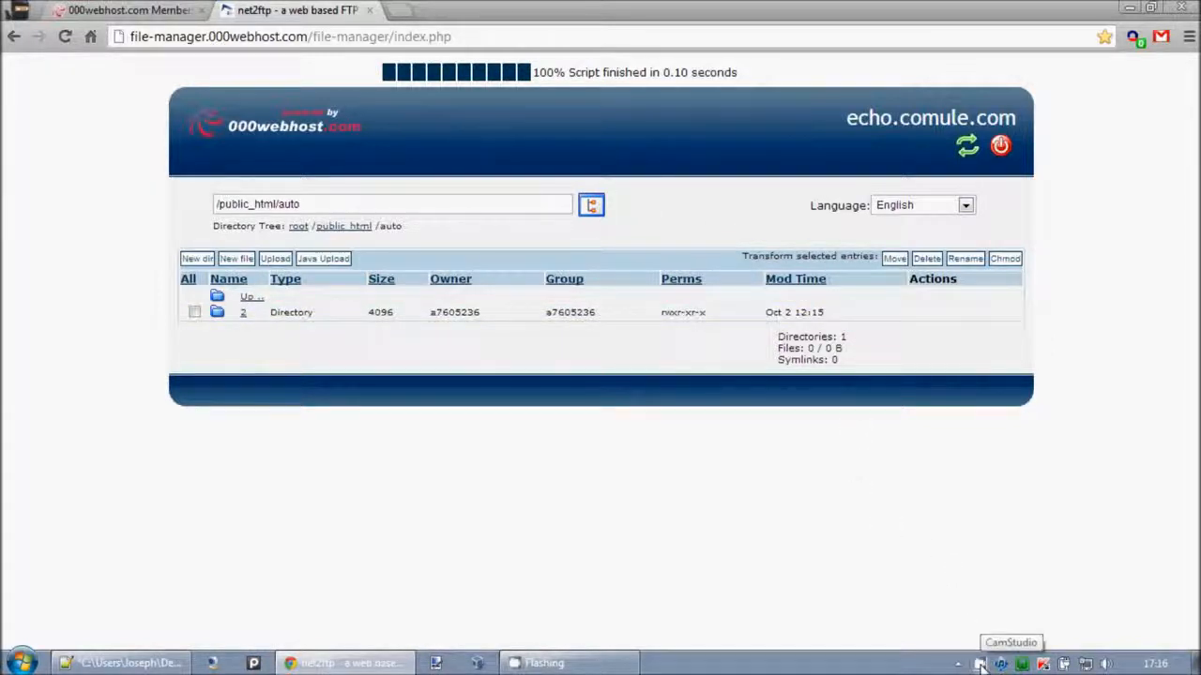